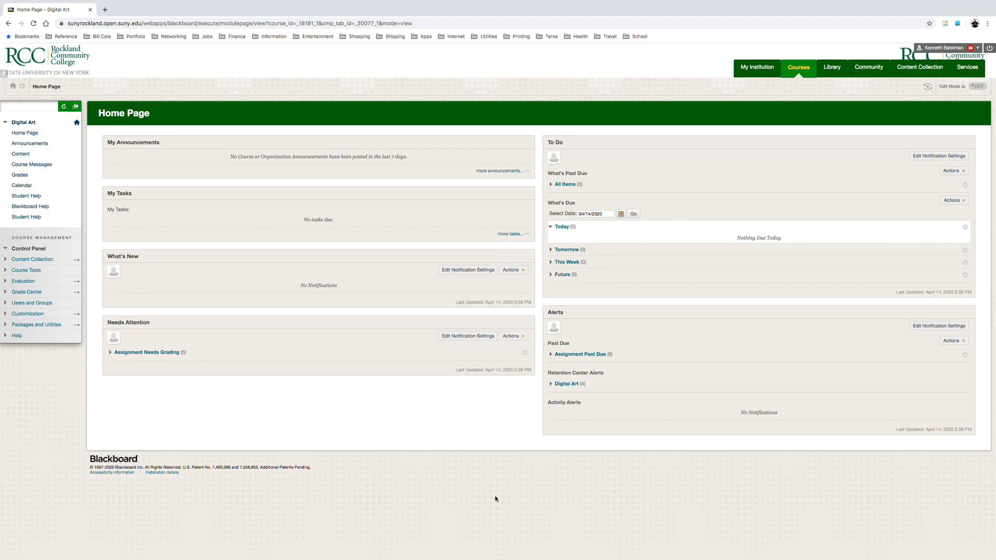
Step: Show the Blackboard course Content list and scroll down to the numbered exercise entries
{"action": "left_click", "coordinate": [21, 153]}
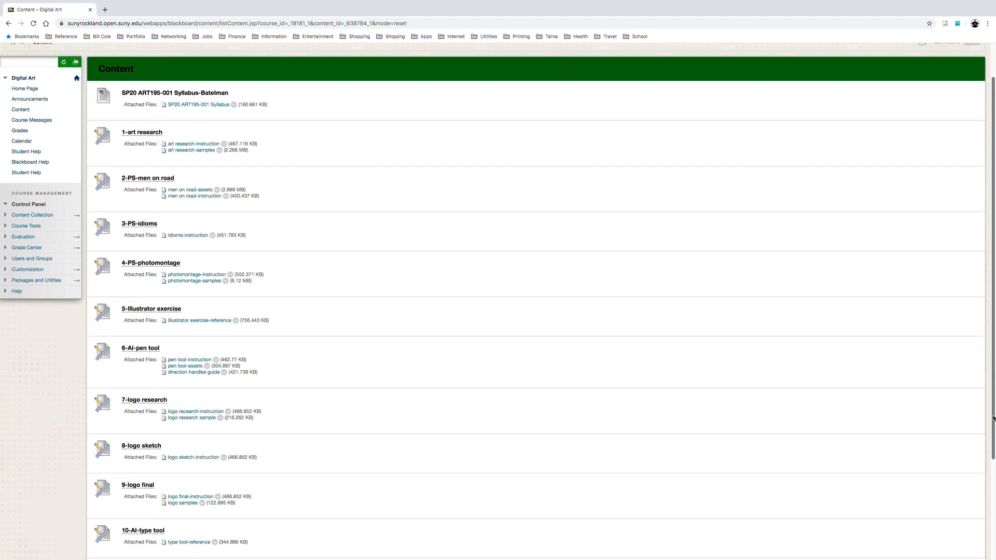
{"action": "scroll", "scroll_direction": "down", "scroll_amount": 3}
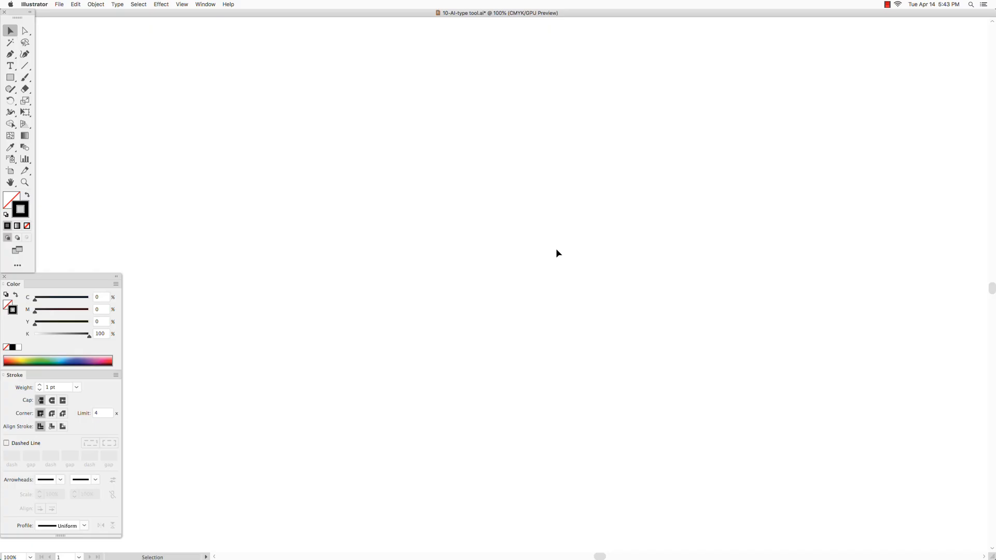
Step: Place the '10-AI-type tool(1).pdf' reference page from the desktop onto the artboard
{"action": "left_click", "coordinate": [59, 4]}
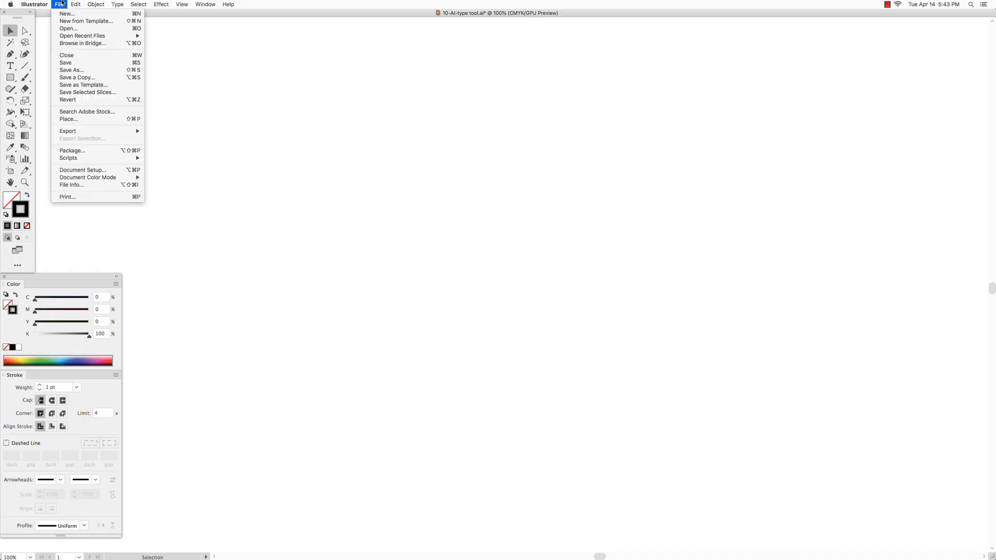
{"action": "left_click", "coordinate": [69, 119]}
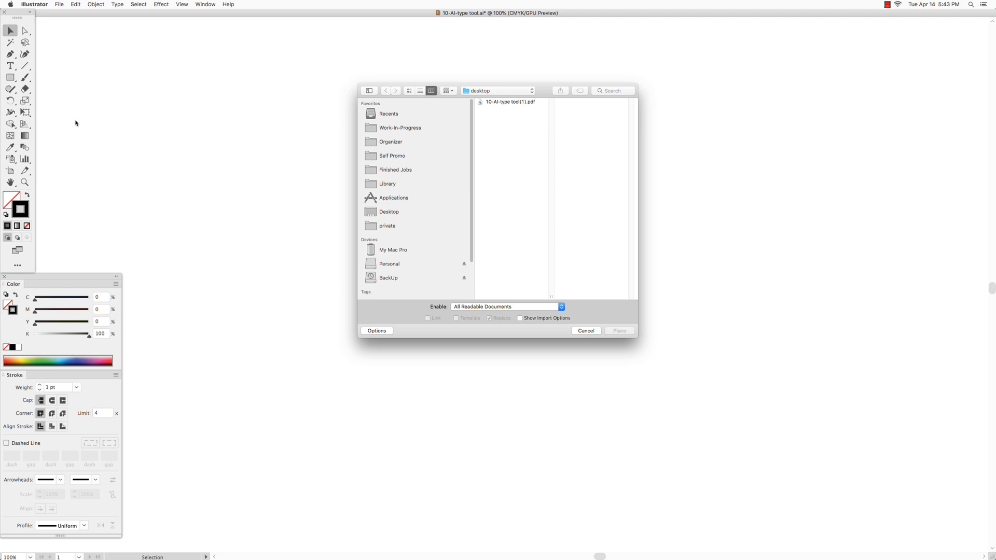
{"action": "left_click", "coordinate": [510, 103]}
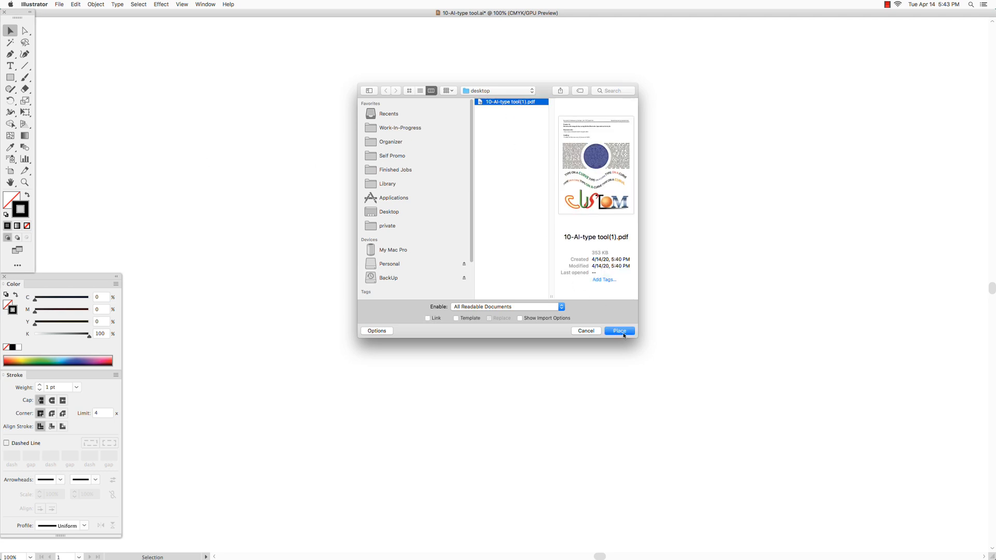
{"action": "left_click", "coordinate": [618, 330]}
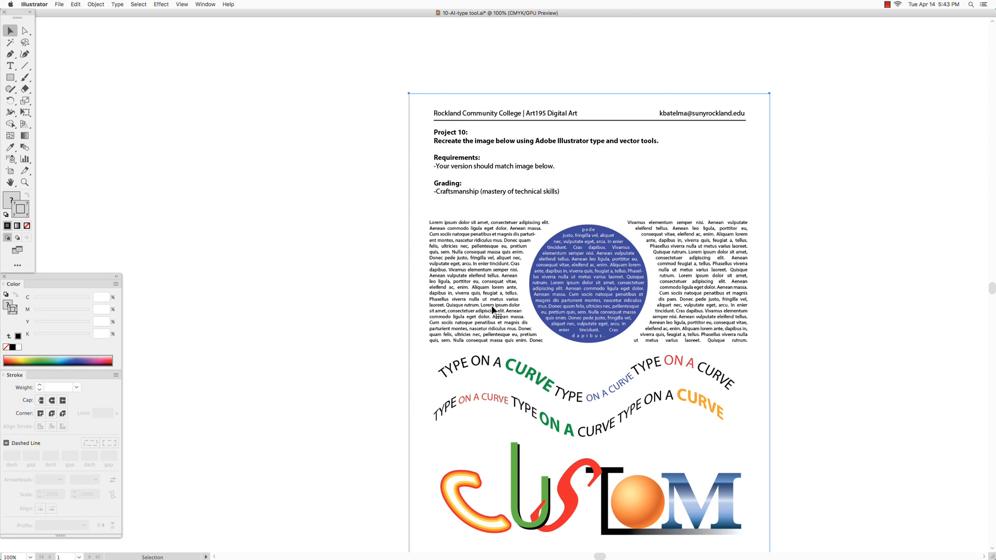
{"action": "scroll", "scroll_direction": "down", "scroll_amount": 3}
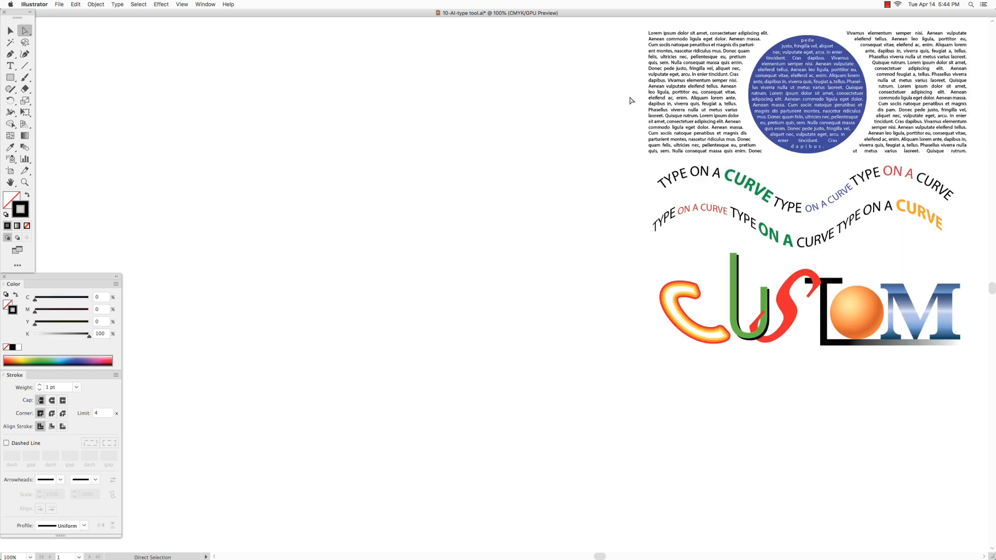
Step: Draw a wide rectangle with two concentric circles centred inside it beside the reference artwork
{"action": "left_click", "coordinate": [11, 78]}
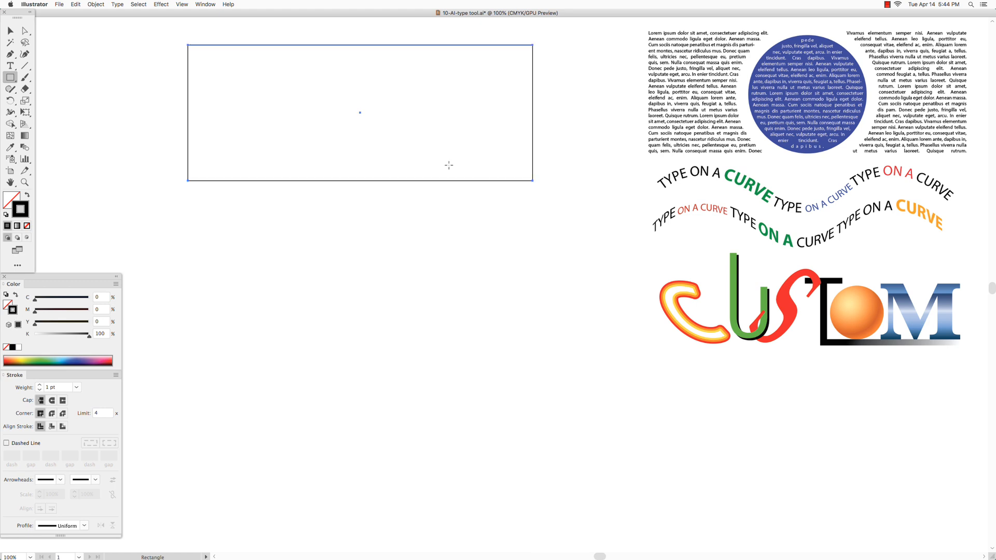
{"action": "left_click", "coordinate": [10, 77]}
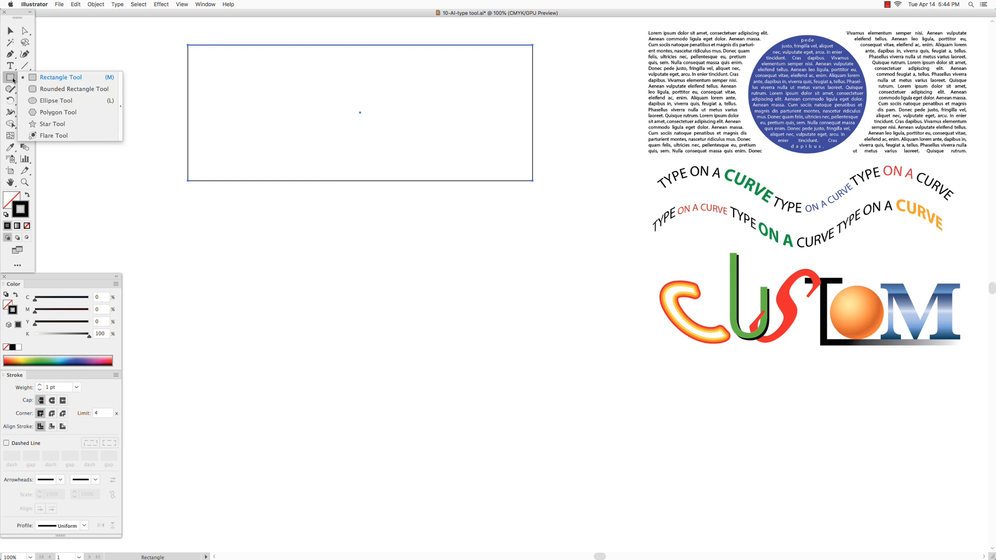
{"action": "left_click", "coordinate": [56, 100]}
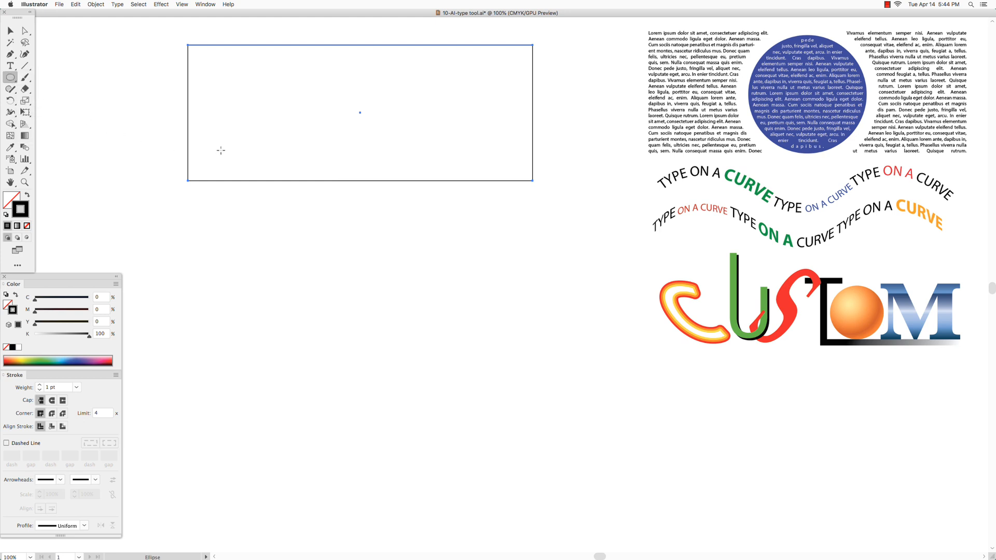
{"action": "mouse_move", "coordinate": [360, 112]}
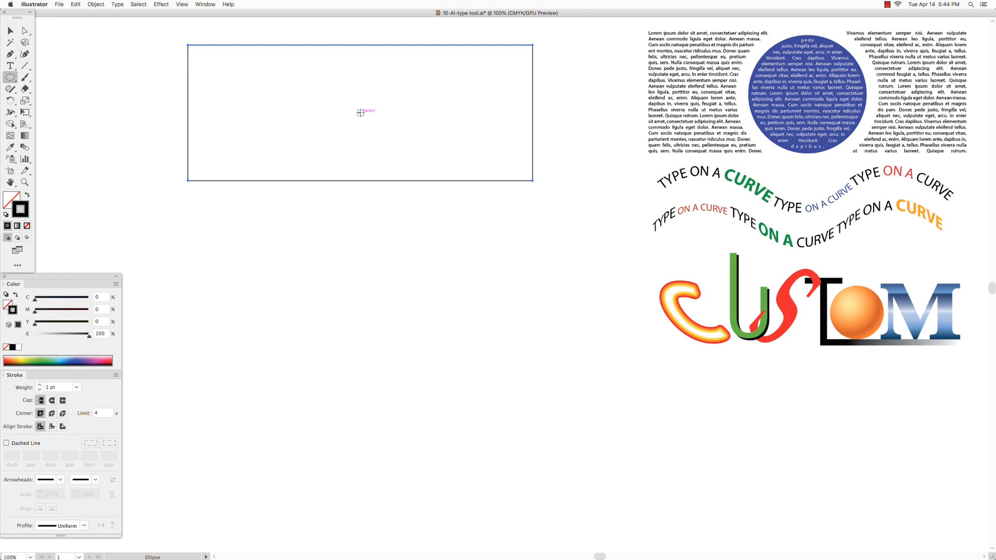
{"action": "left_click_drag", "start_coordinate": [360, 112], "coordinate": [373, 131]}
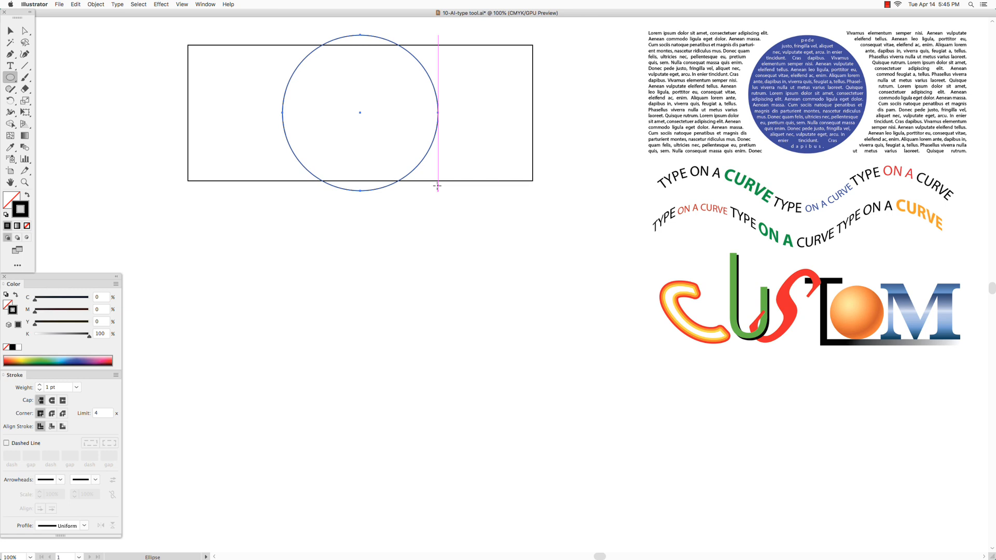
{"action": "mouse_move", "coordinate": [360, 112]}
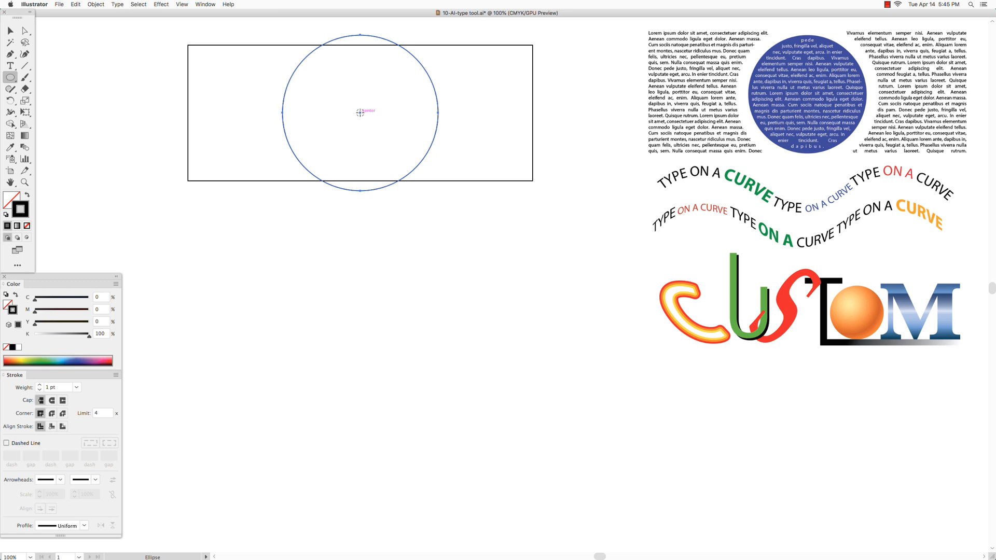
{"action": "mouse_move", "coordinate": [362, 113]}
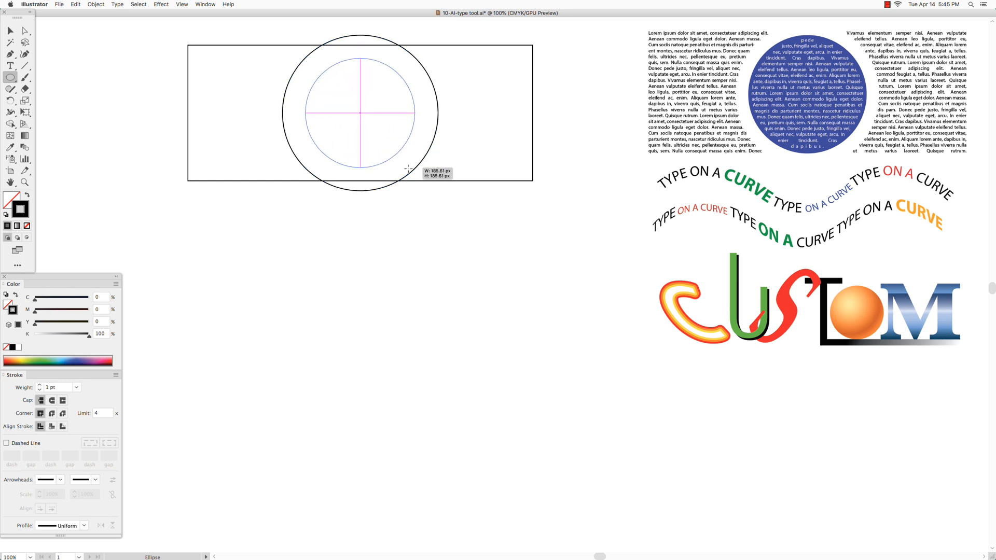
{"action": "left_click_drag", "start_coordinate": [407, 165], "coordinate": [415, 176]}
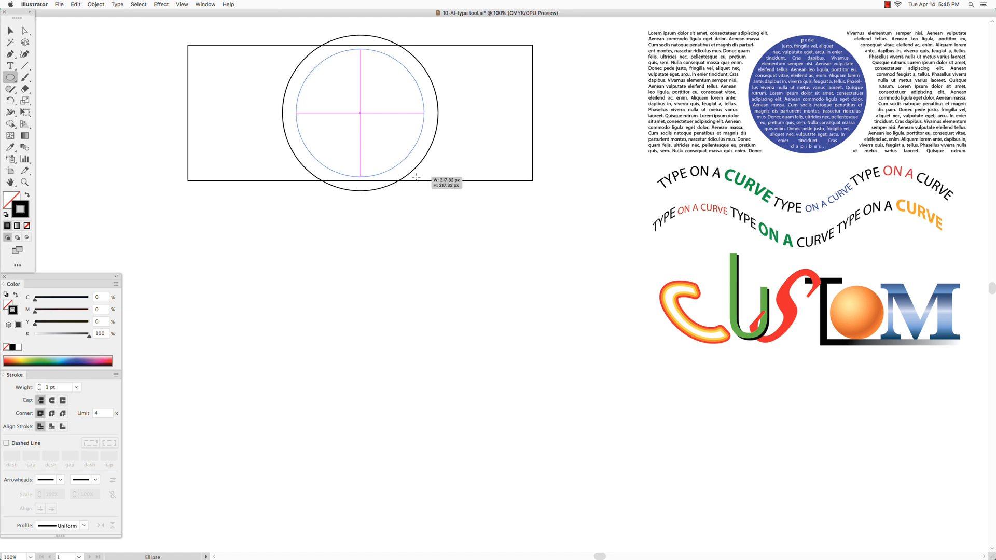
{"action": "left_click", "coordinate": [10, 30]}
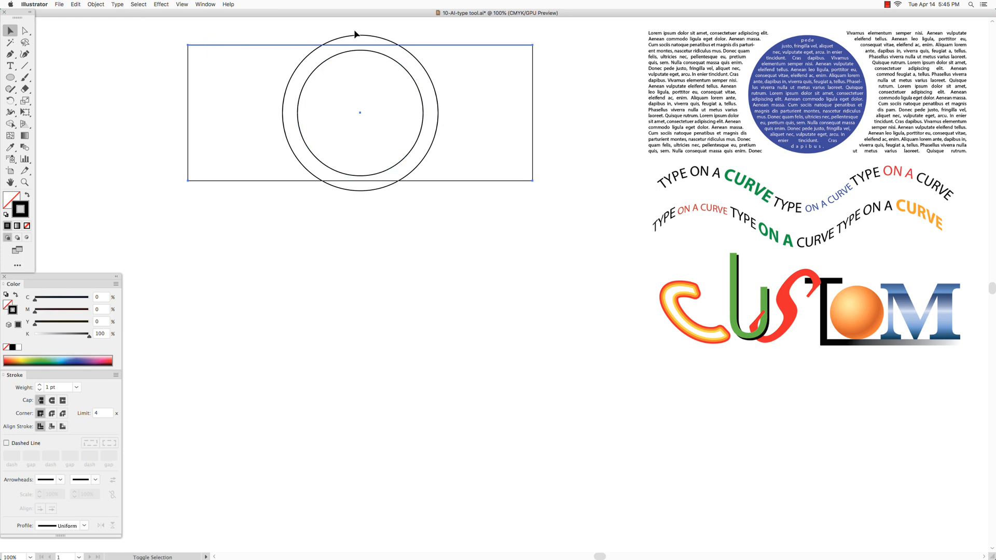
Step: Subtract the outer circle from the rectangle with the Pathfinder, splitting it into left and right shapes
{"action": "left_click", "coordinate": [359, 37]}
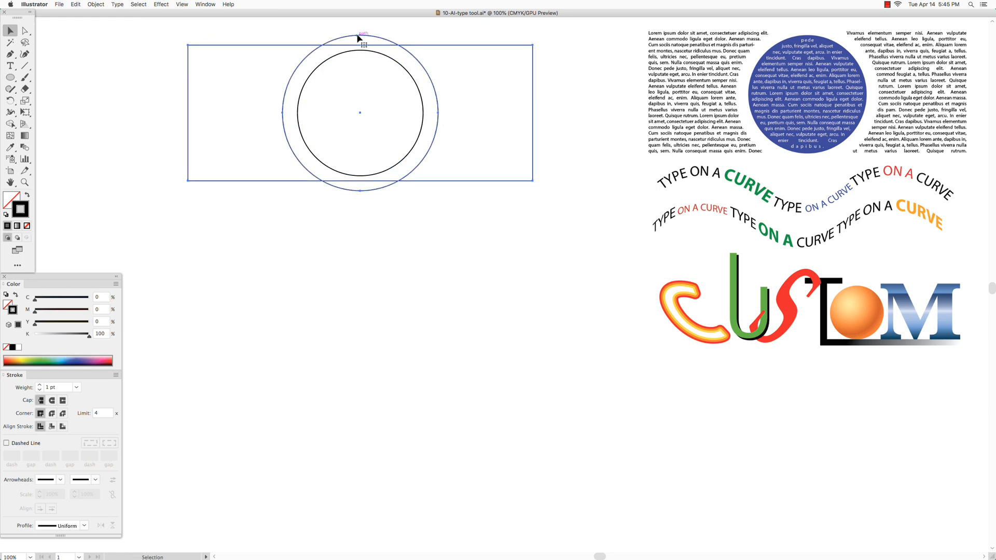
{"action": "left_click", "coordinate": [204, 4]}
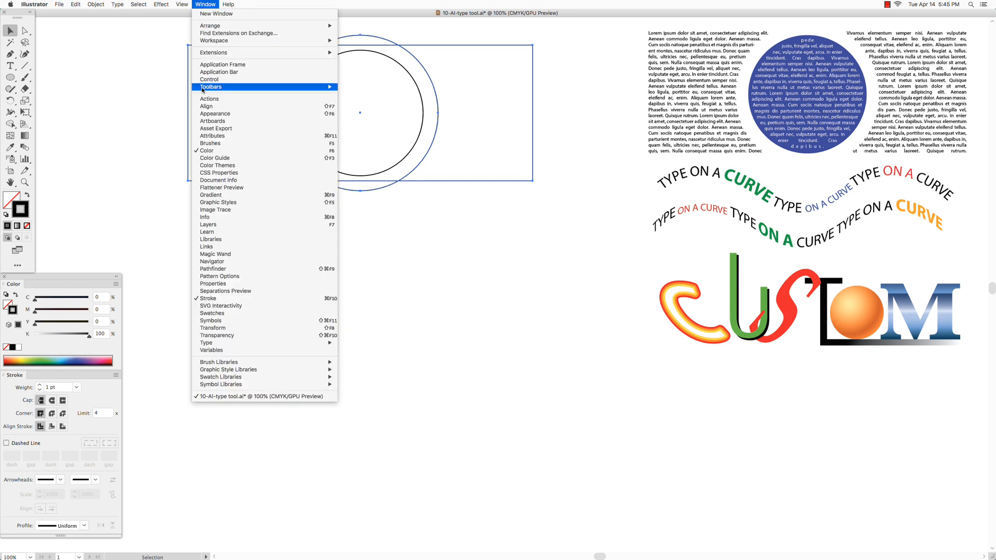
{"action": "mouse_move", "coordinate": [207, 231]}
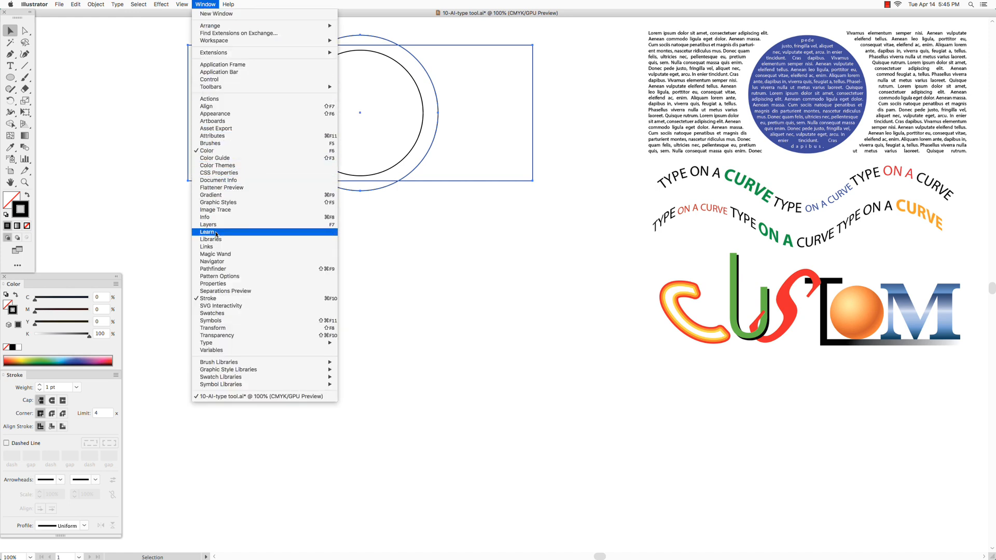
{"action": "left_click", "coordinate": [212, 267]}
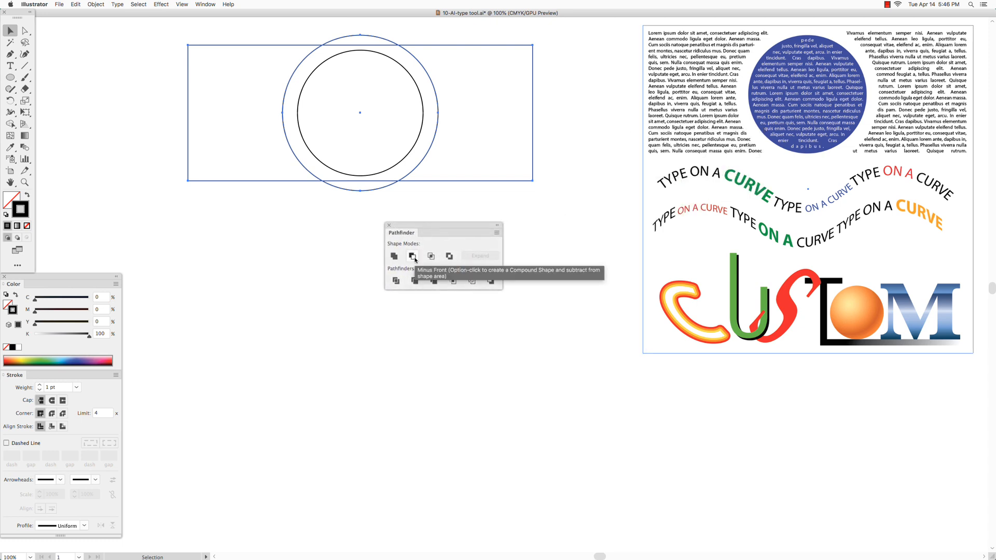
{"action": "left_click", "coordinate": [412, 256]}
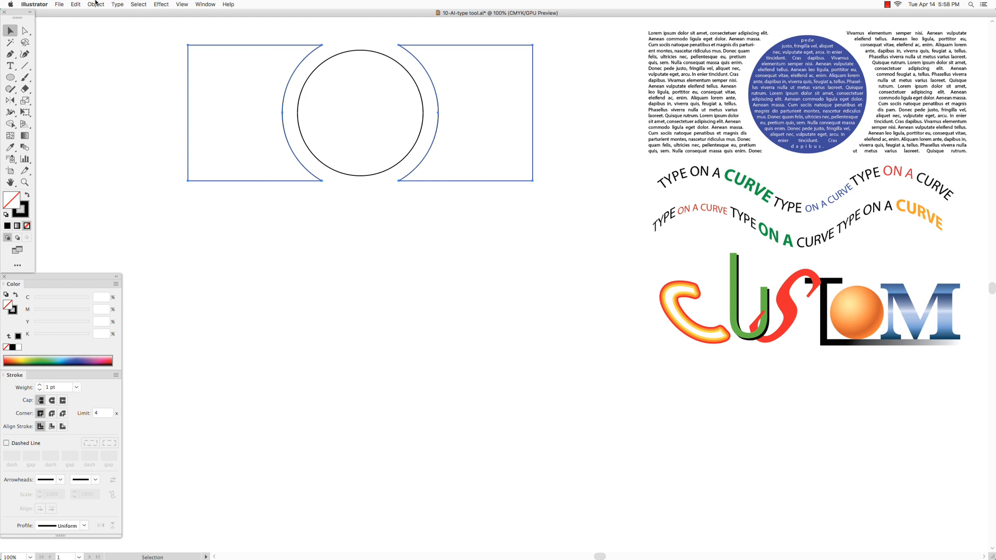
{"action": "left_click", "coordinate": [96, 4]}
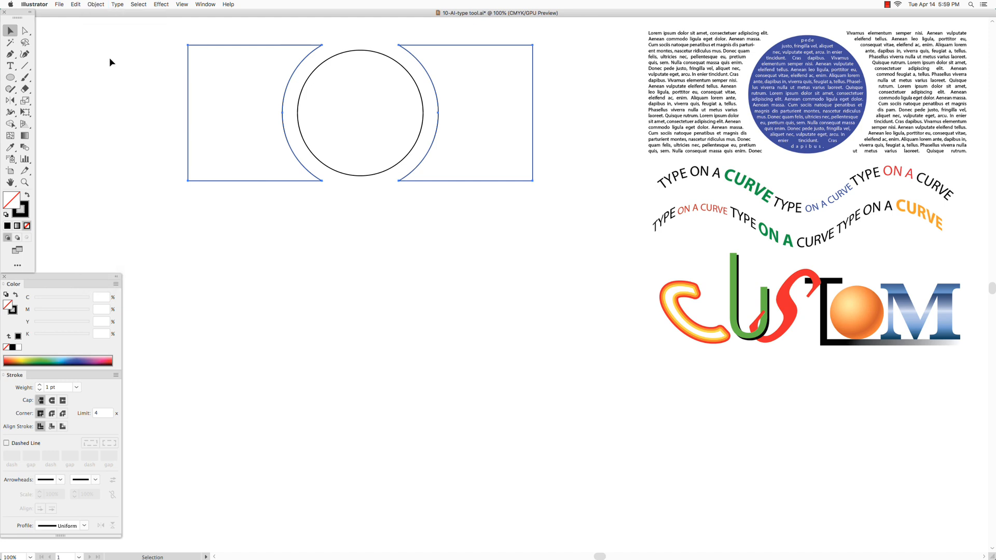
{"action": "left_click", "coordinate": [111, 61]}
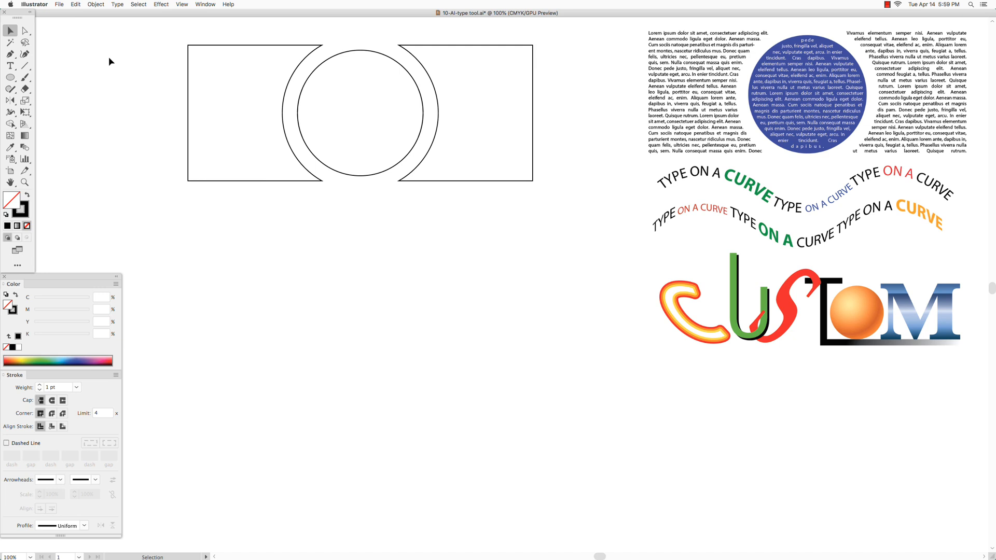
Step: Bring the inner circle and then the right shape to the front of the stacking order
{"action": "left_click", "coordinate": [338, 55]}
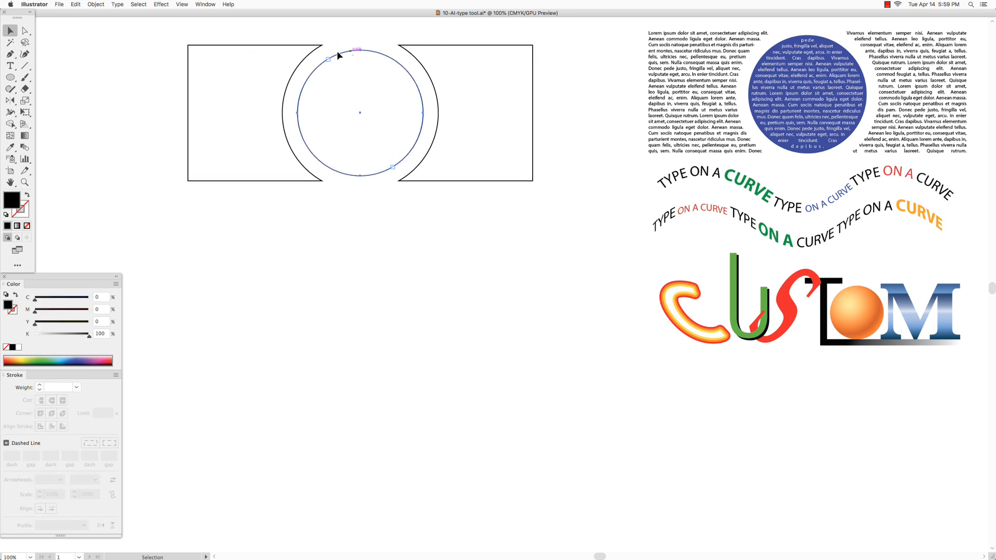
{"action": "left_click", "coordinate": [95, 4]}
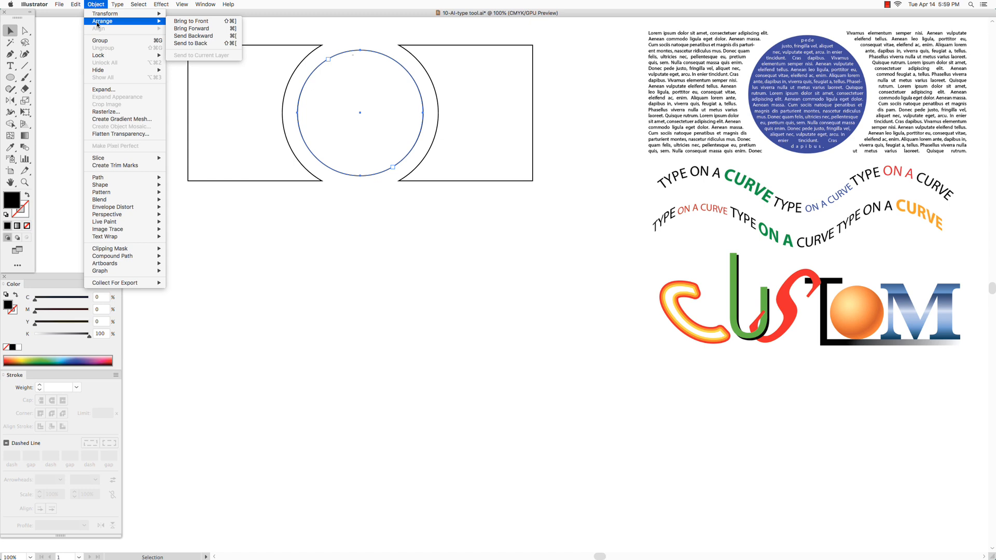
{"action": "mouse_move", "coordinate": [191, 21]}
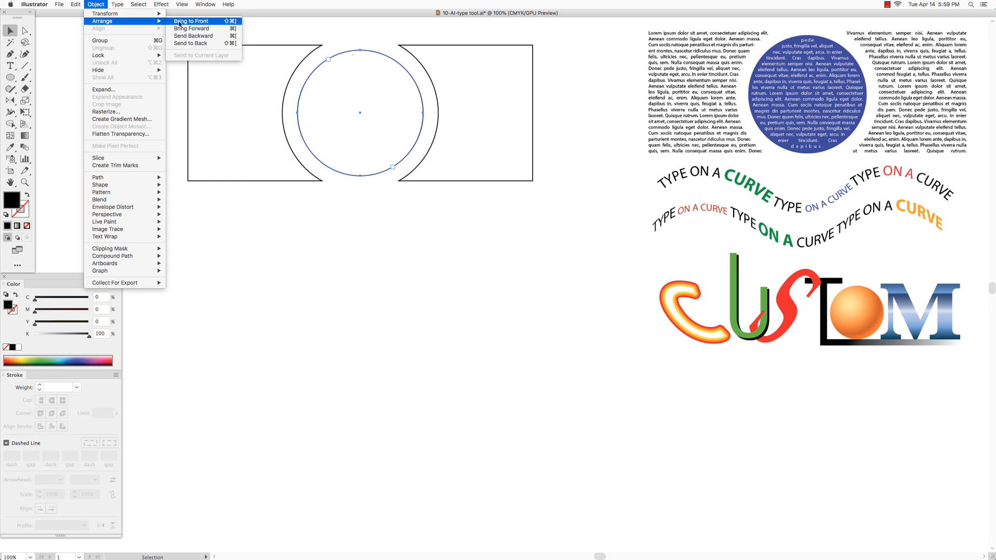
{"action": "left_click", "coordinate": [188, 27]}
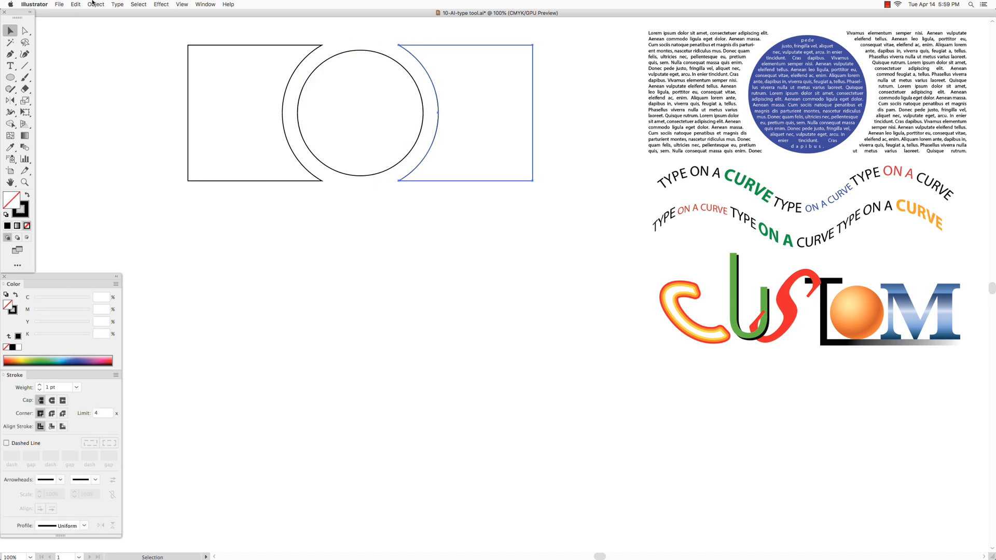
{"action": "left_click", "coordinate": [96, 4]}
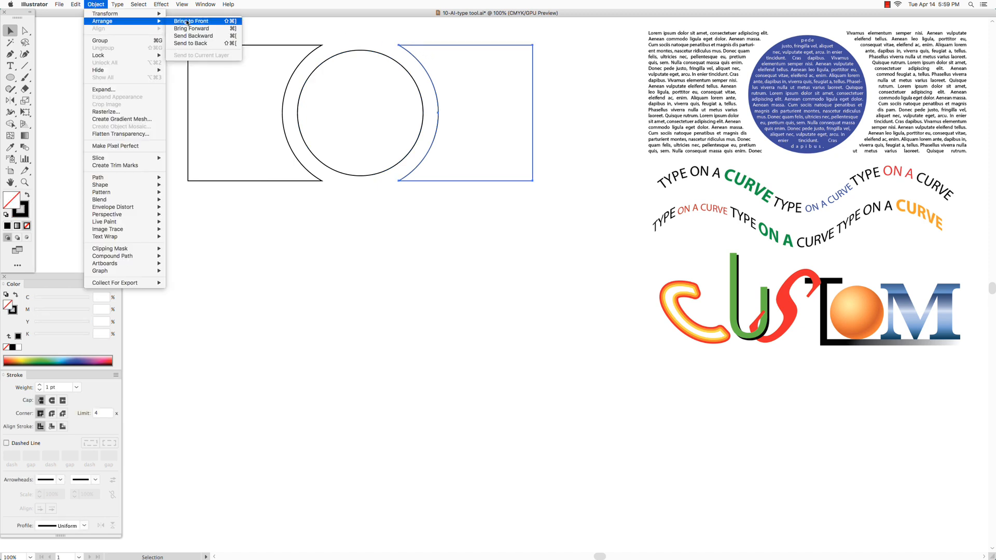
{"action": "left_click", "coordinate": [191, 21]}
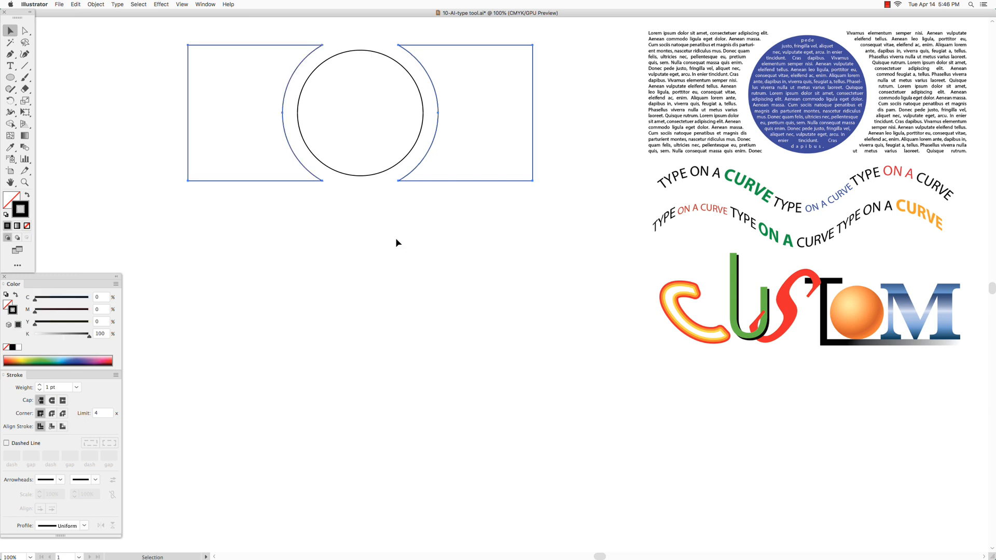
{"action": "mouse_move", "coordinate": [375, 556]}
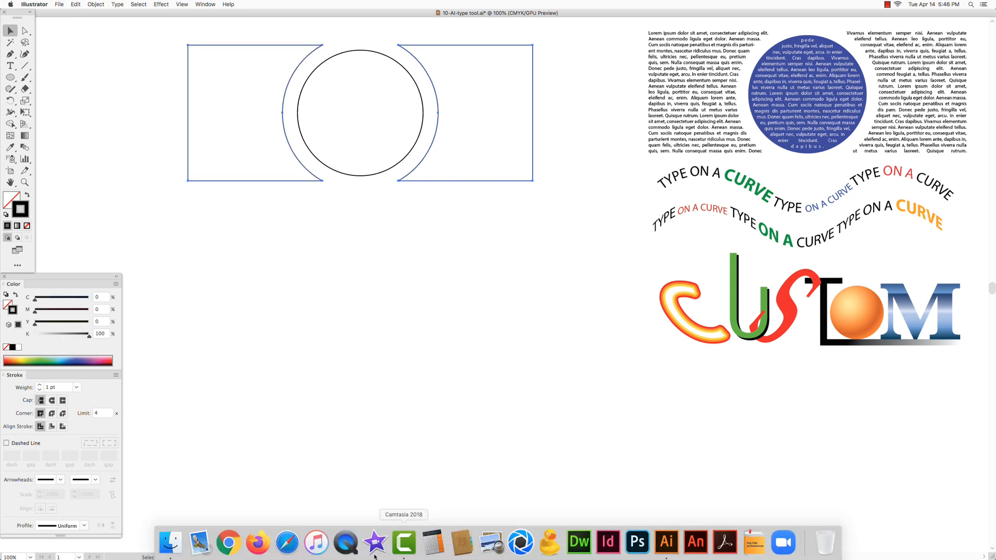
{"action": "mouse_move", "coordinate": [228, 542]}
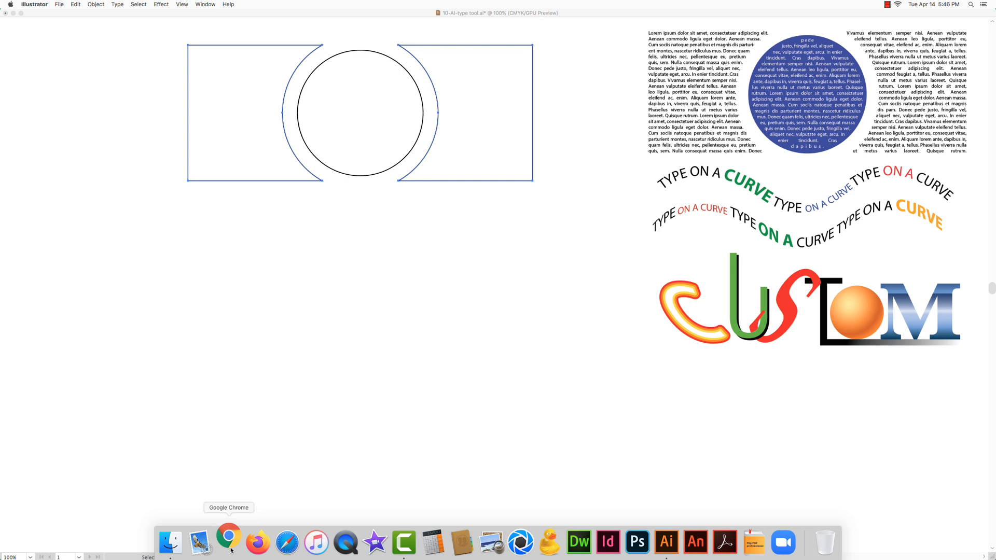
Step: Copy a paragraph of Lorem ipsum from the Dummy Text Generator page in Chrome and return to Illustrator
{"action": "left_click", "coordinate": [228, 541]}
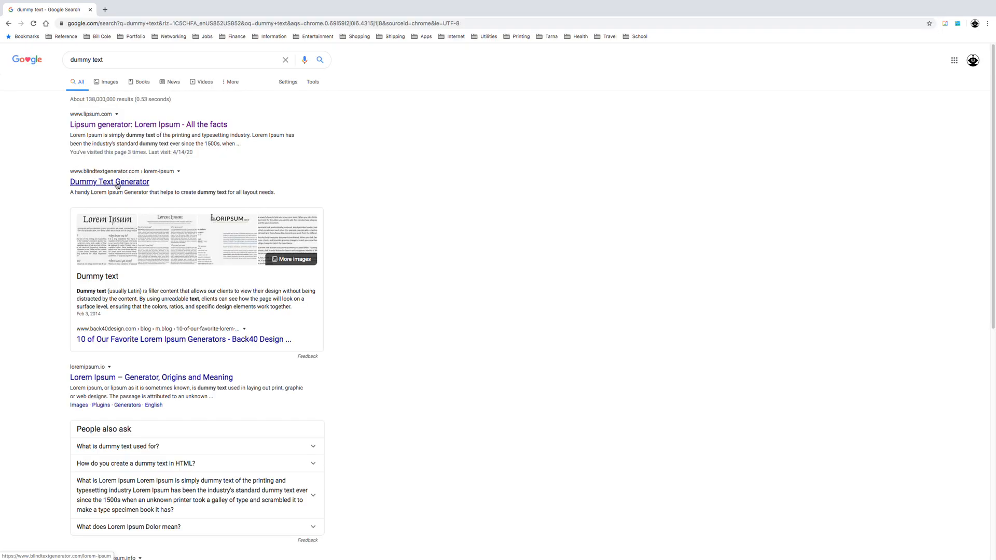
{"action": "left_click", "coordinate": [108, 181]}
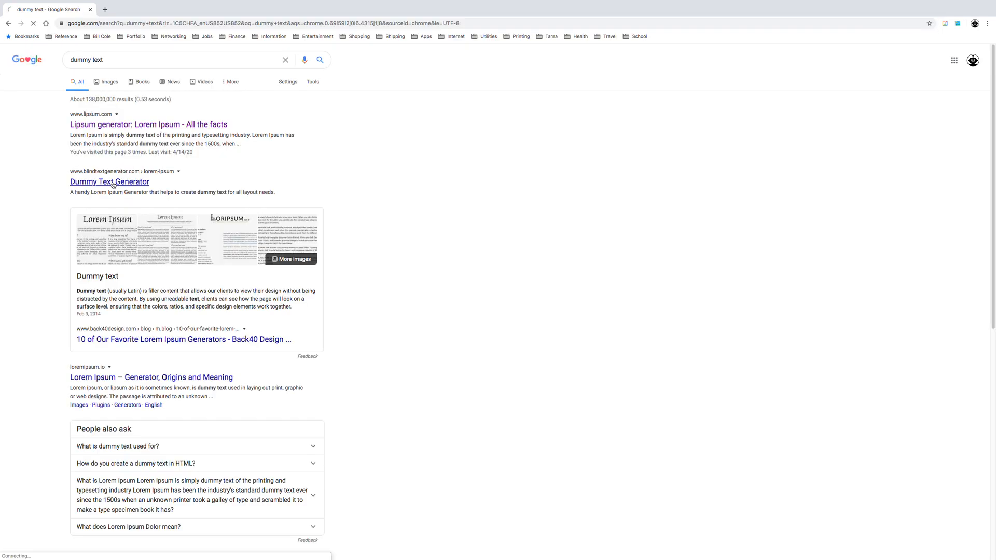
{"action": "left_click", "coordinate": [108, 182]}
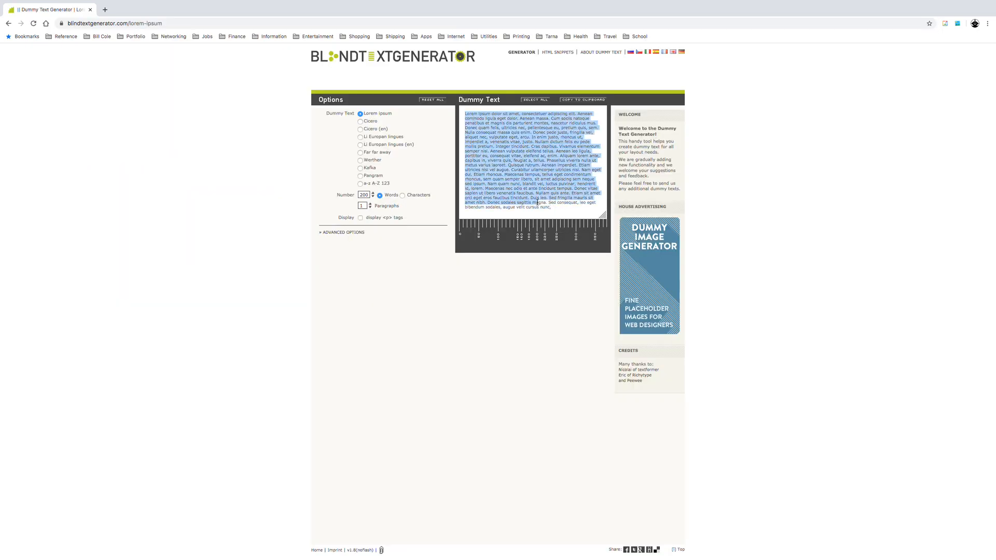
{"action": "left_click", "coordinate": [70, 4]}
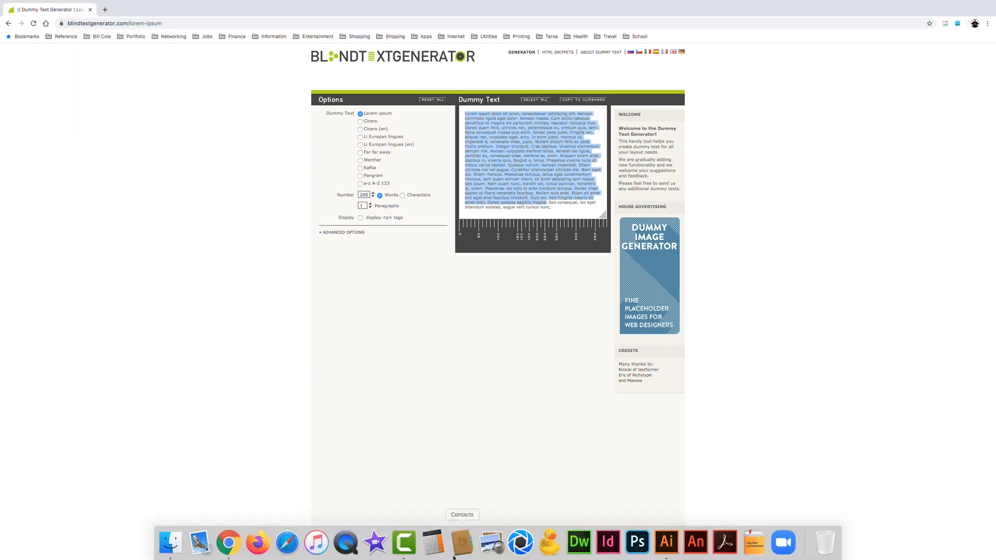
{"action": "mouse_move", "coordinate": [665, 543]}
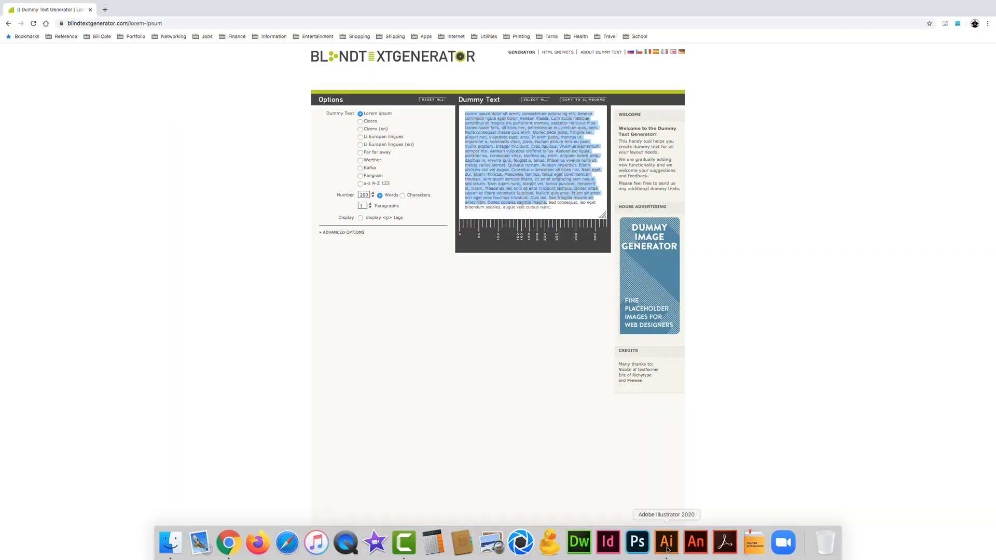
{"action": "left_click", "coordinate": [666, 542]}
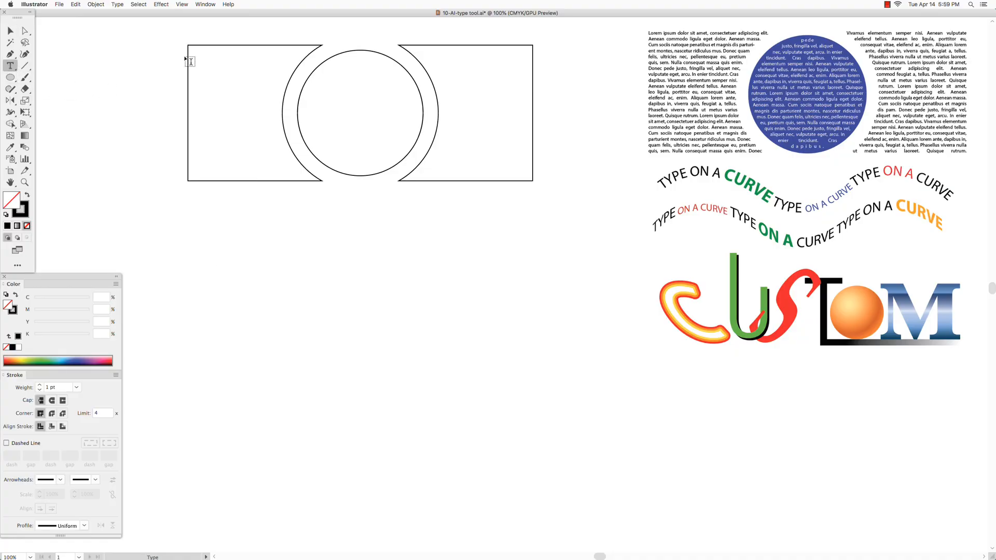
Step: Make the left shape an area type object and paste the Lorem ipsum text into it
{"action": "left_click", "coordinate": [191, 61]}
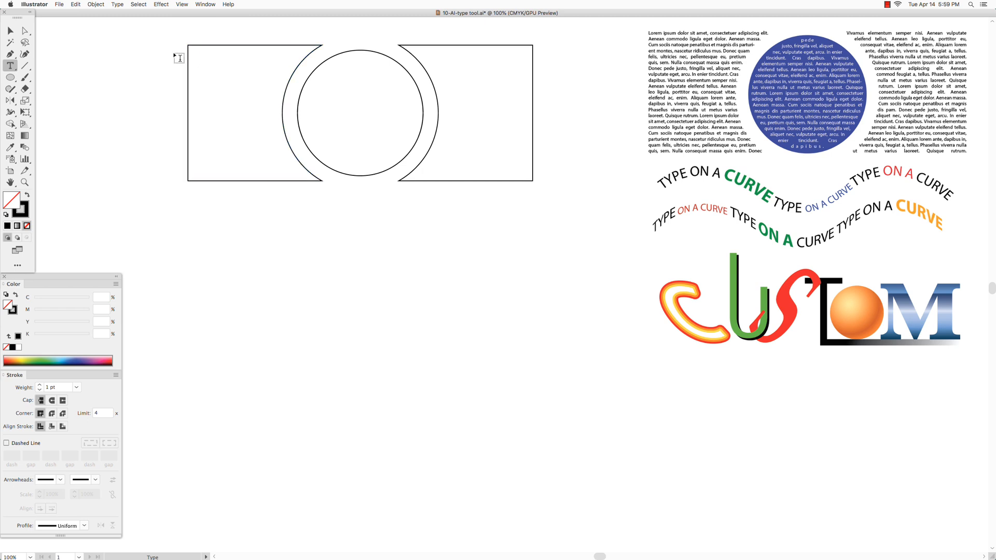
{"action": "mouse_move", "coordinate": [189, 57]}
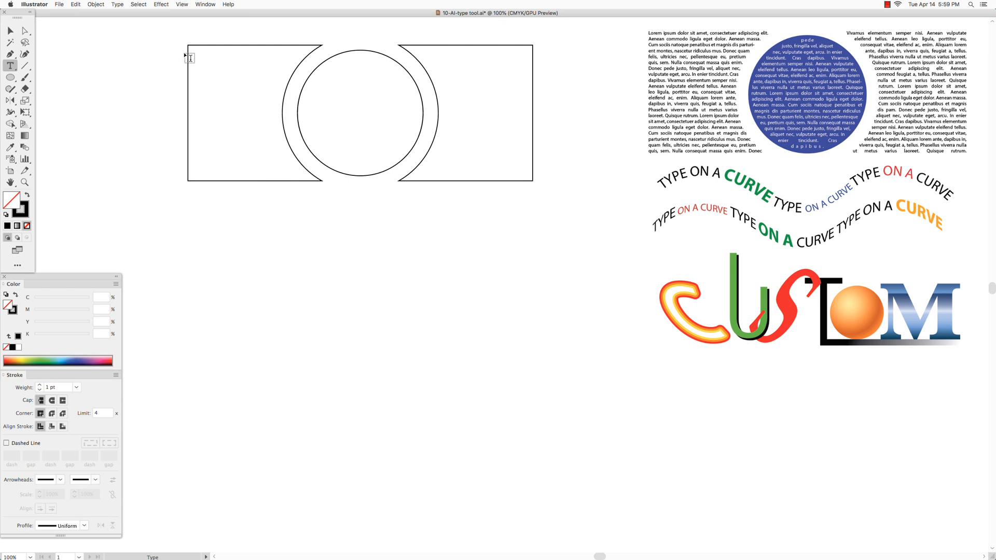
{"action": "left_click", "coordinate": [191, 57]}
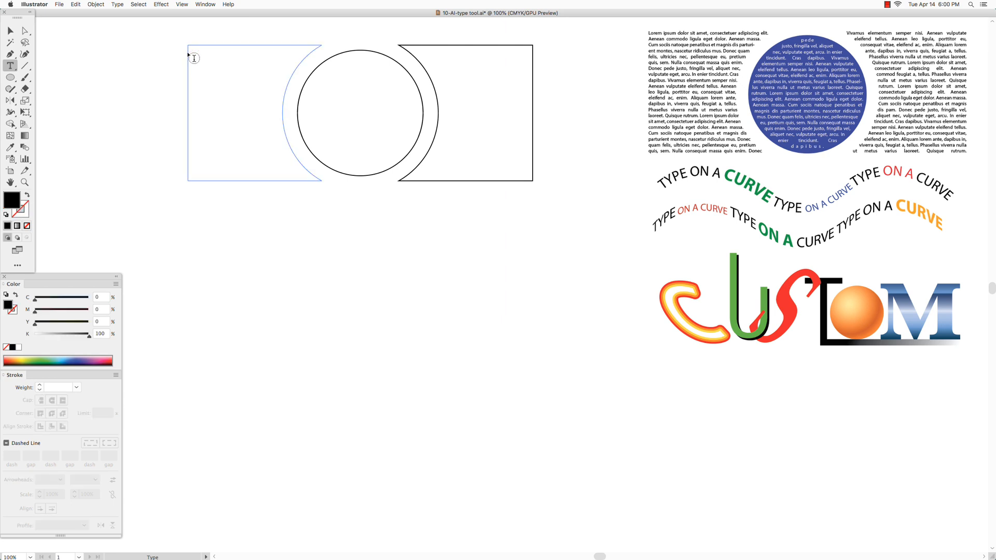
{"action": "left_click", "coordinate": [75, 4]}
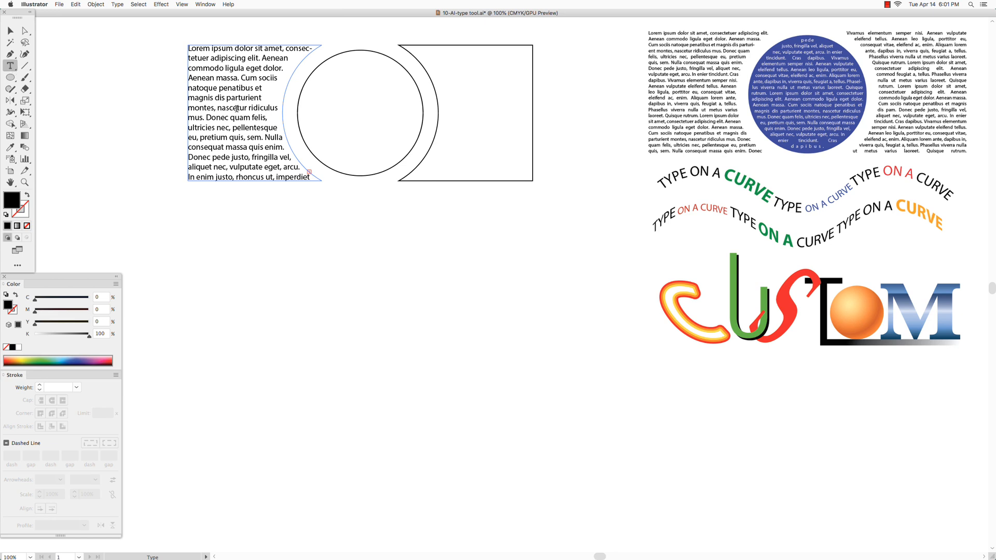
{"action": "mouse_move", "coordinate": [140, 4]}
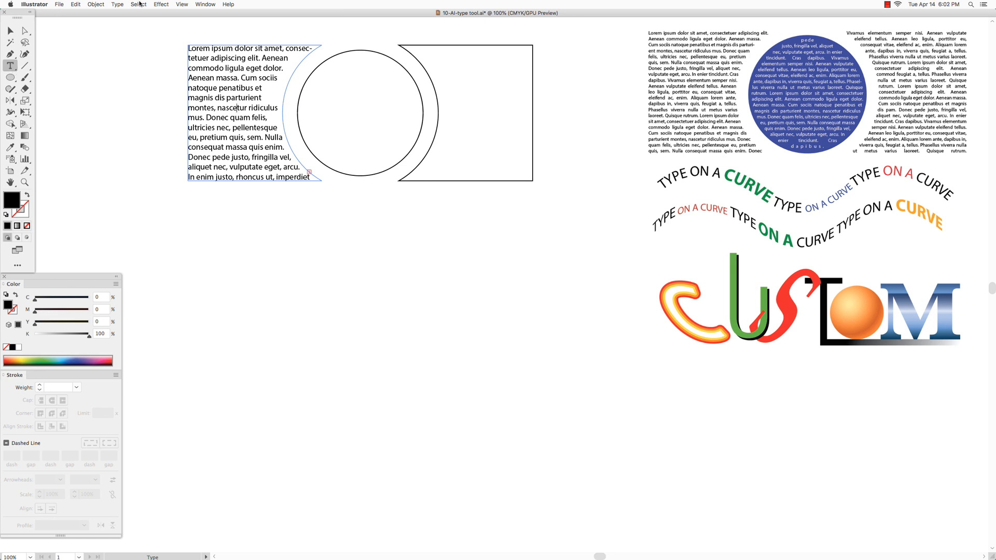
Step: Reduce all the left shape's text to 12 pt and justify every line across its width
{"action": "left_click", "coordinate": [138, 4]}
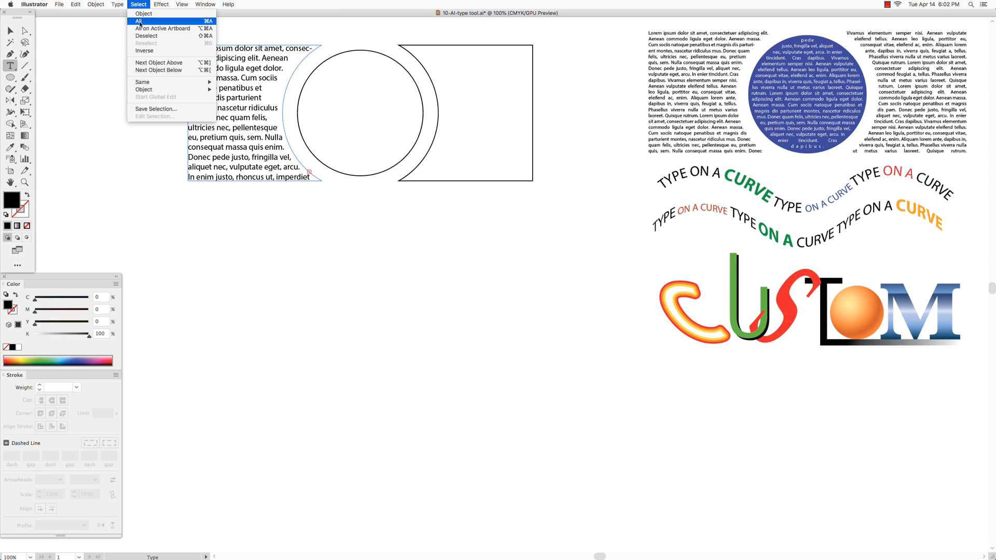
{"action": "left_click", "coordinate": [204, 4]}
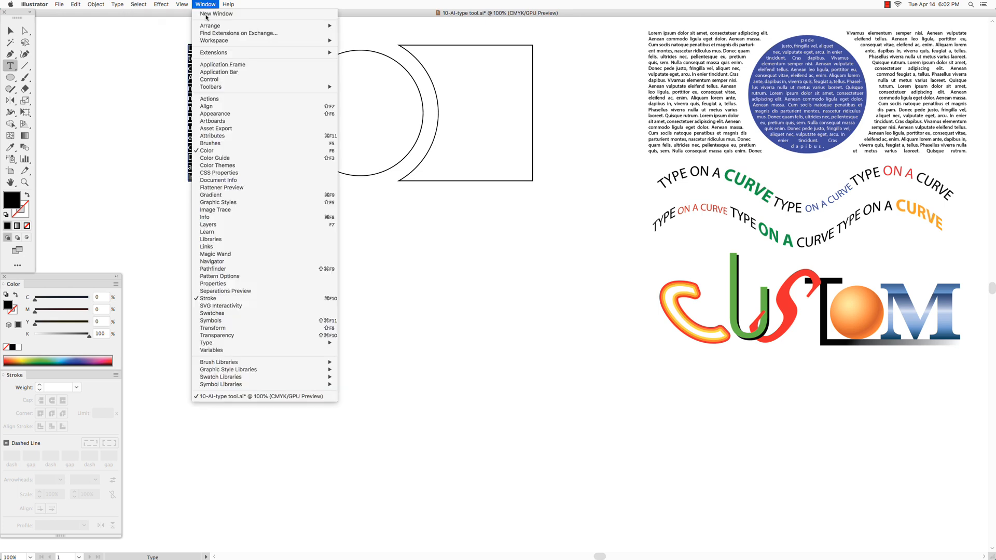
{"action": "mouse_move", "coordinate": [205, 344]}
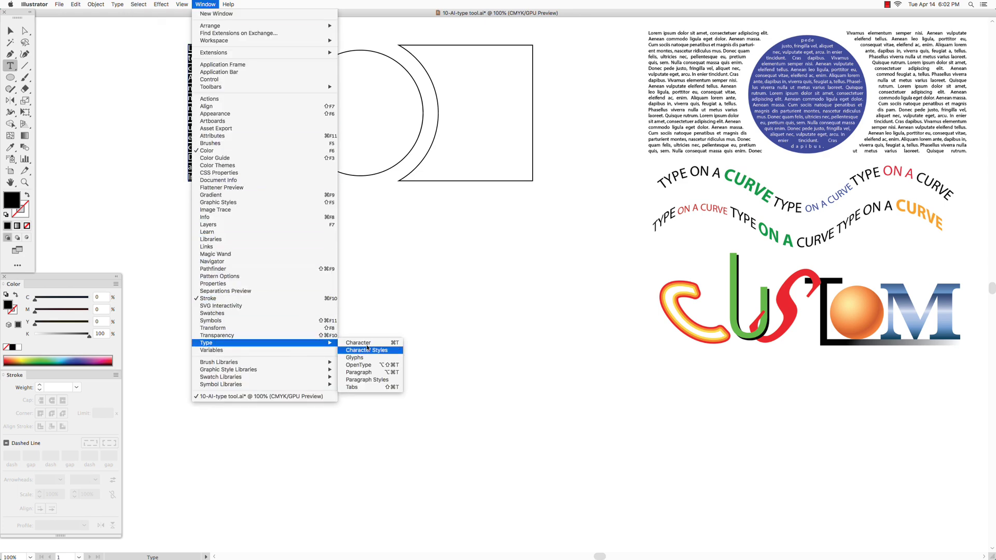
{"action": "left_click", "coordinate": [357, 342]}
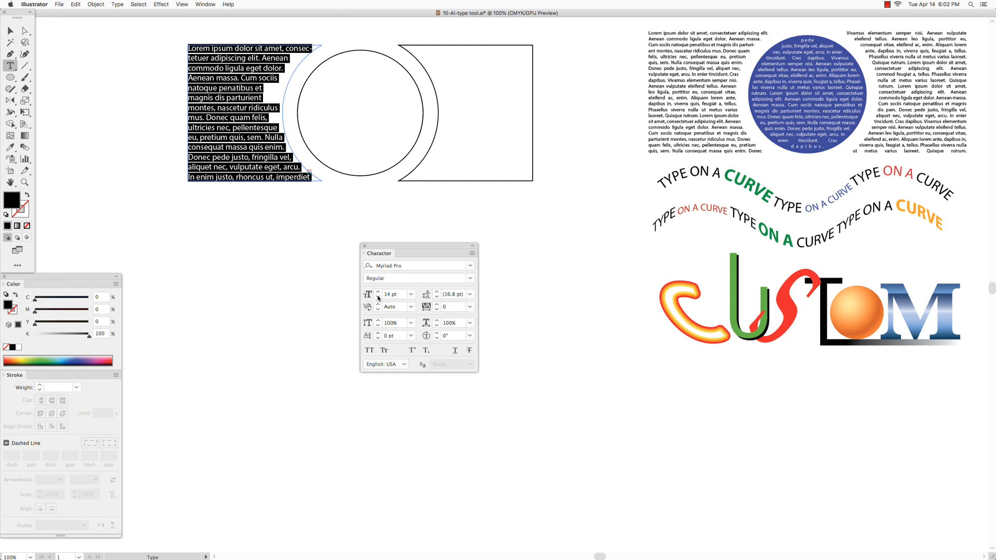
{"action": "left_click", "coordinate": [378, 296]}
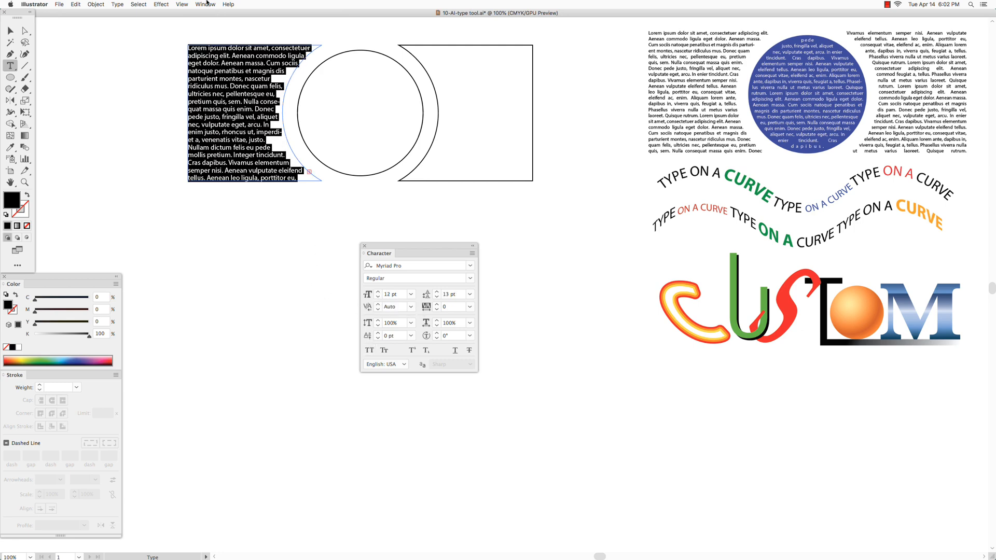
{"action": "left_click", "coordinate": [204, 4]}
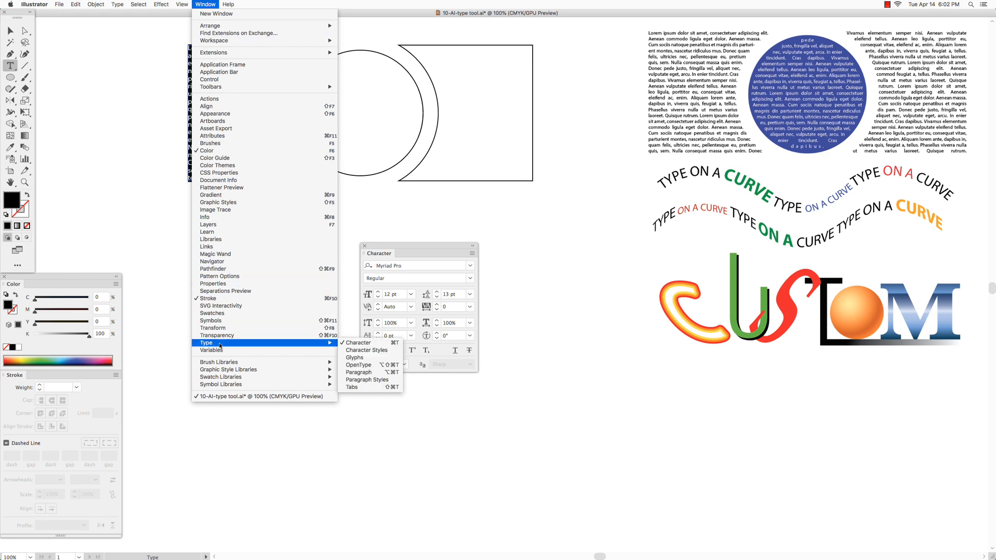
{"action": "left_click", "coordinate": [358, 373]}
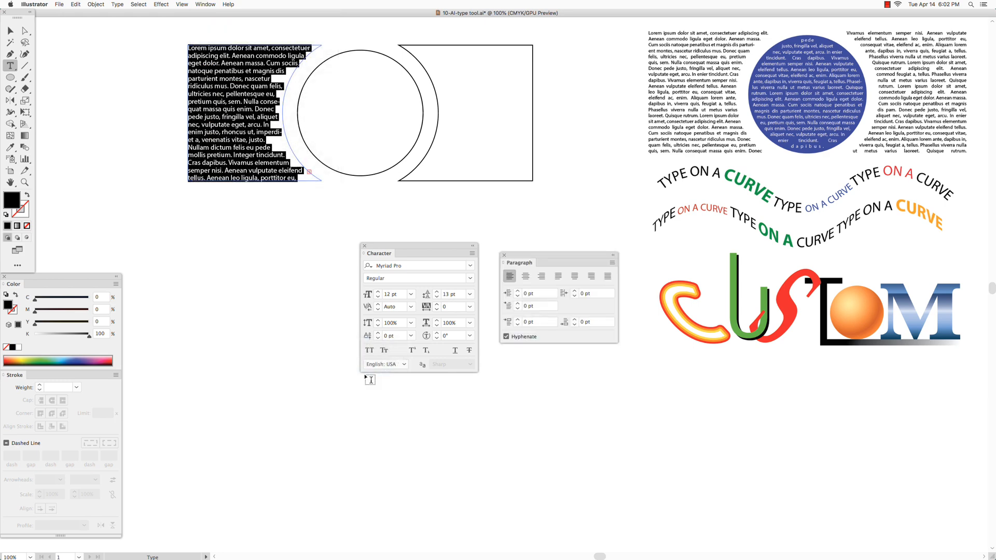
{"action": "left_click", "coordinate": [606, 276]}
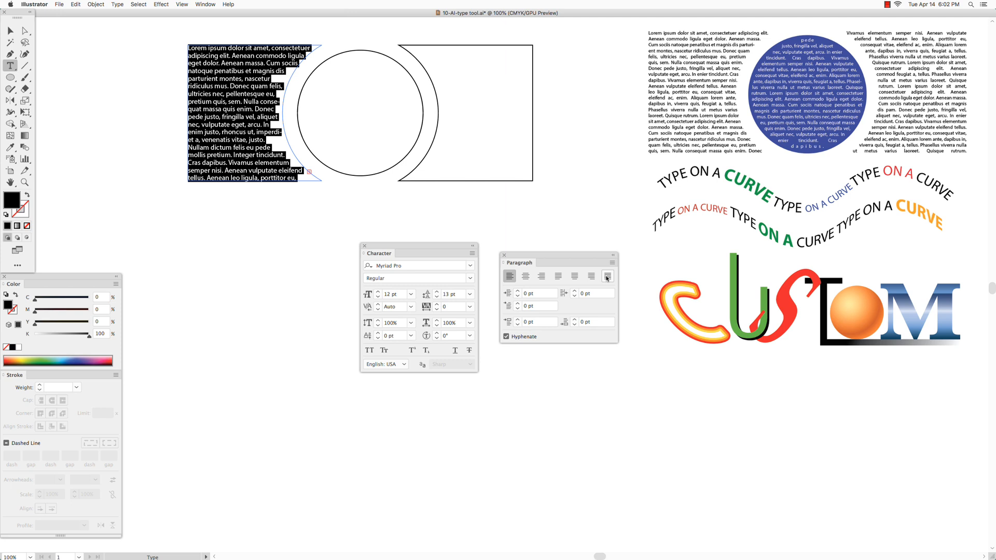
{"action": "mouse_move", "coordinate": [606, 276]}
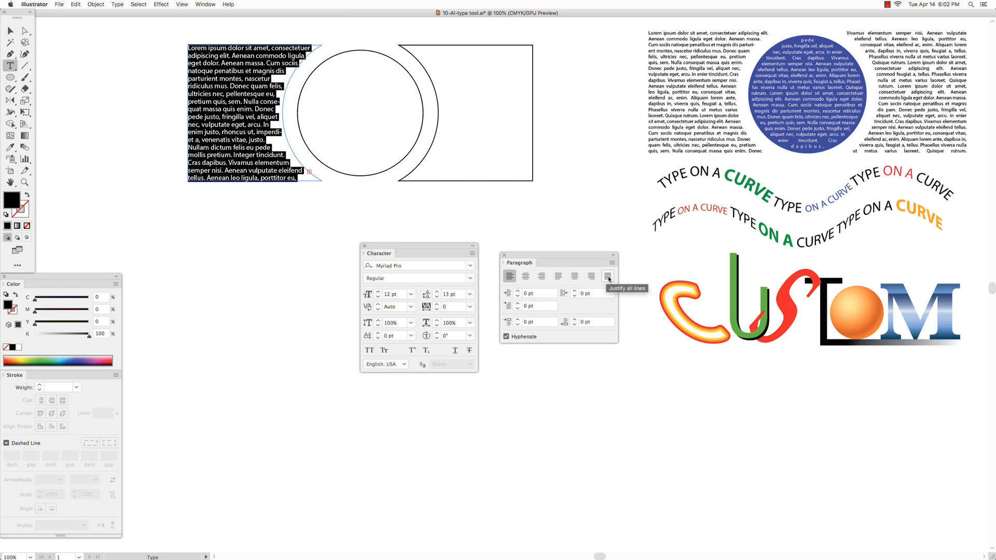
{"action": "left_click", "coordinate": [607, 276]}
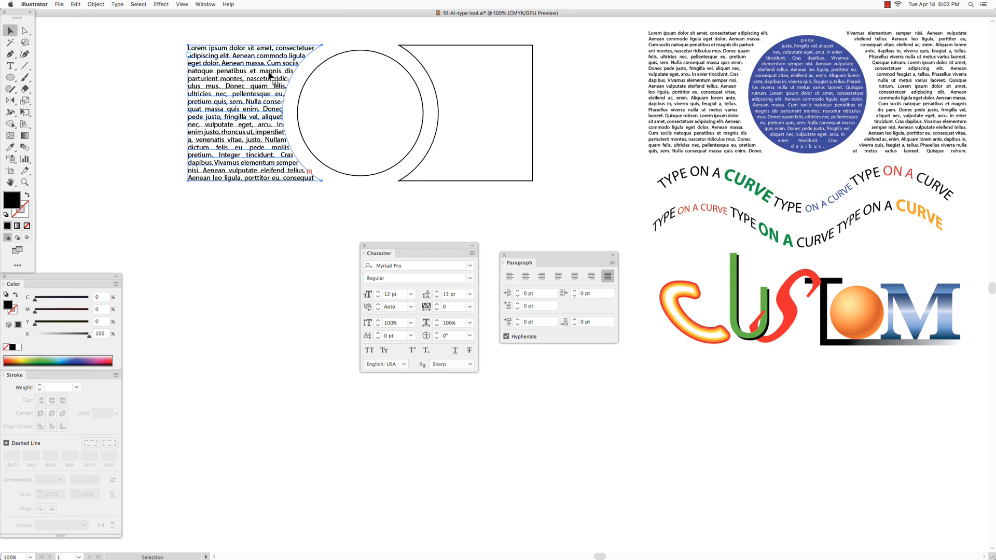
Step: Thread the left shape's overflow text into the circle and the right shape
{"action": "left_click", "coordinate": [418, 50]}
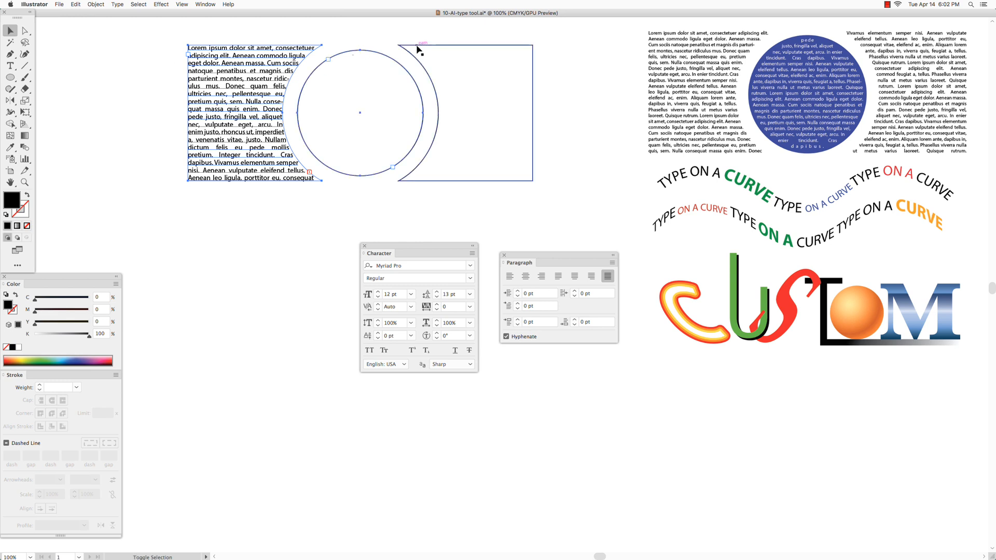
{"action": "left_click", "coordinate": [417, 54]}
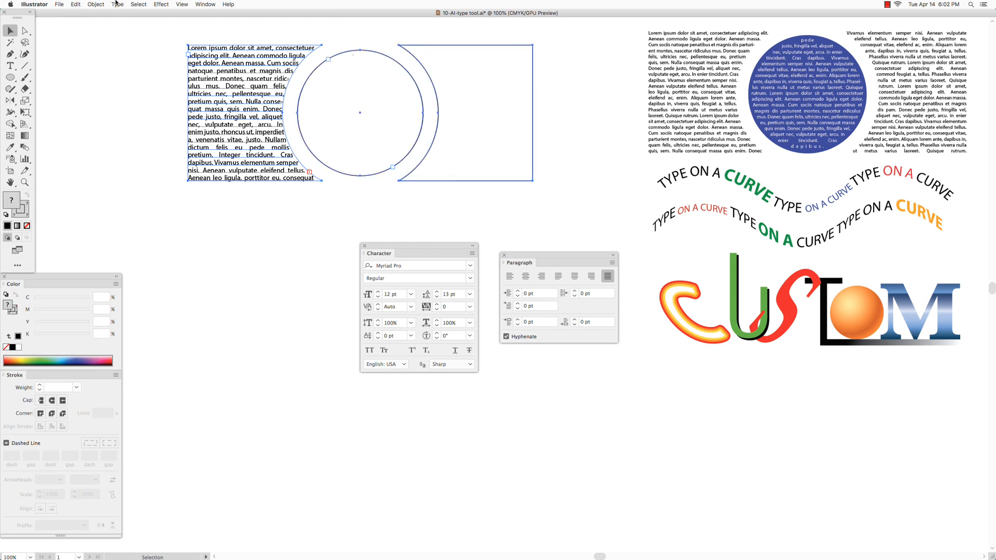
{"action": "left_click", "coordinate": [117, 4]}
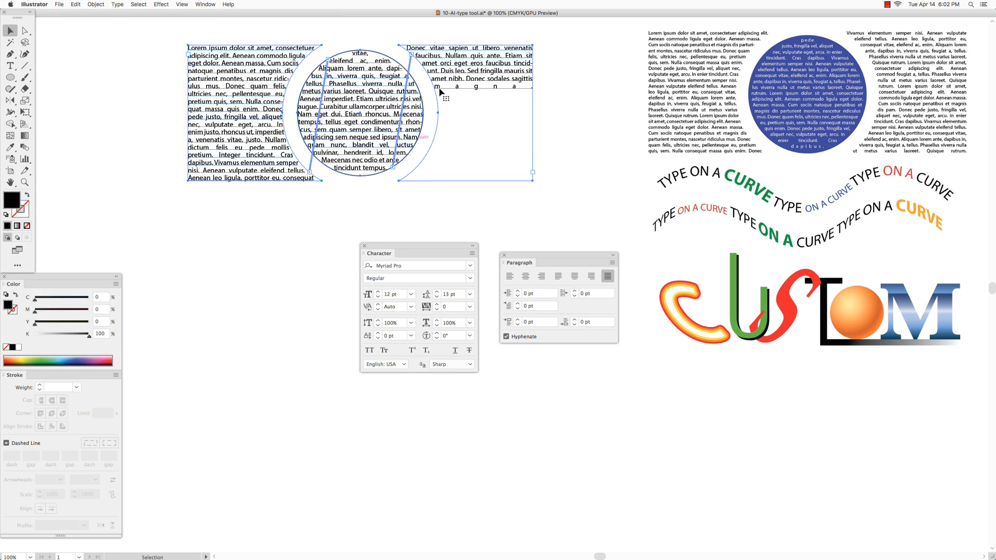
{"action": "mouse_move", "coordinate": [493, 69]}
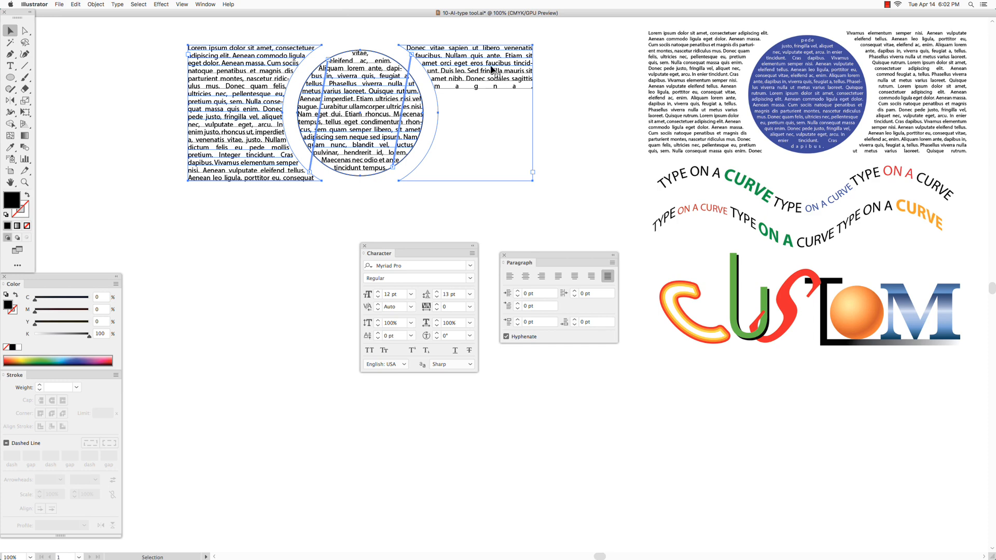
{"action": "mouse_move", "coordinate": [296, 126]}
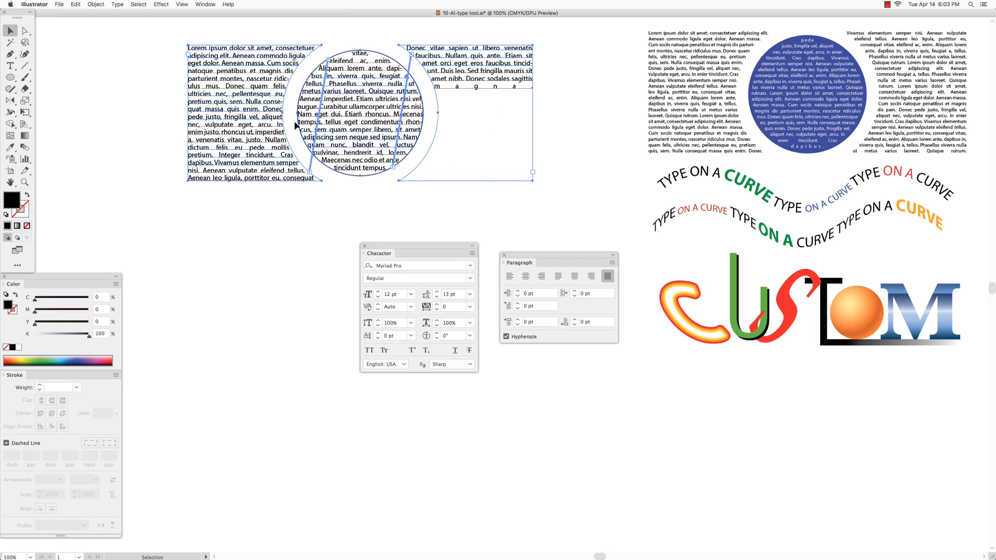
Step: Add more placeholder text so the thread fills the circle and right shape completely
{"action": "left_click", "coordinate": [11, 65]}
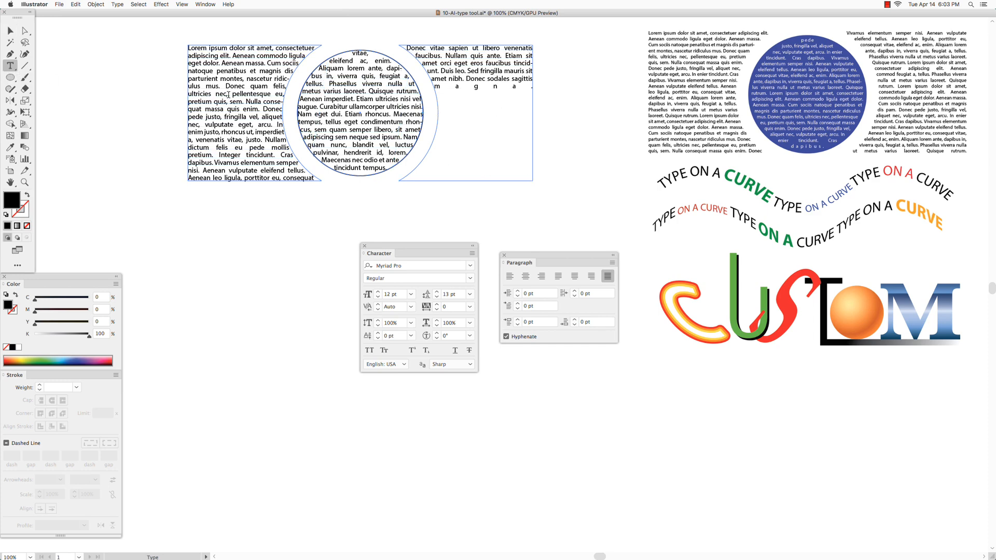
{"action": "left_click", "coordinate": [138, 4]}
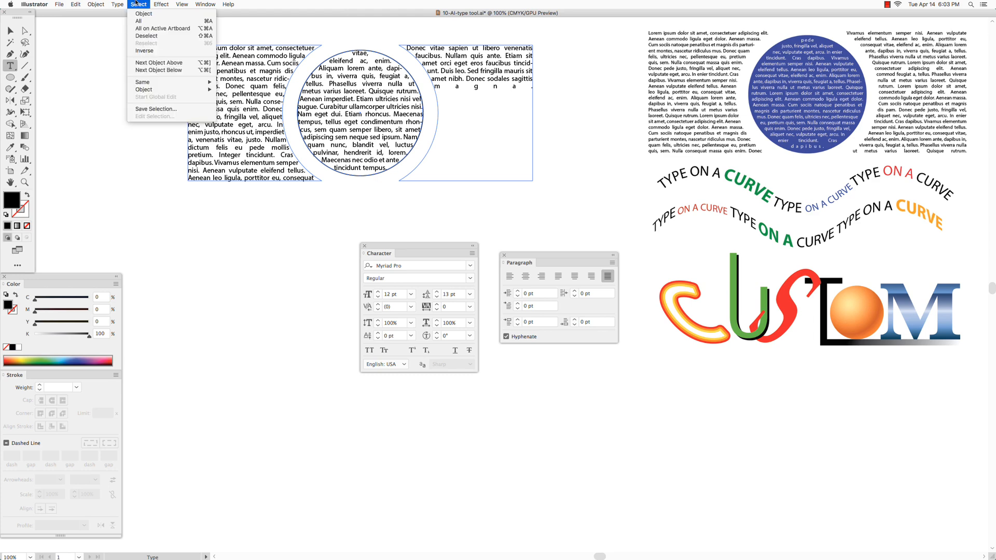
{"action": "left_click", "coordinate": [74, 4]}
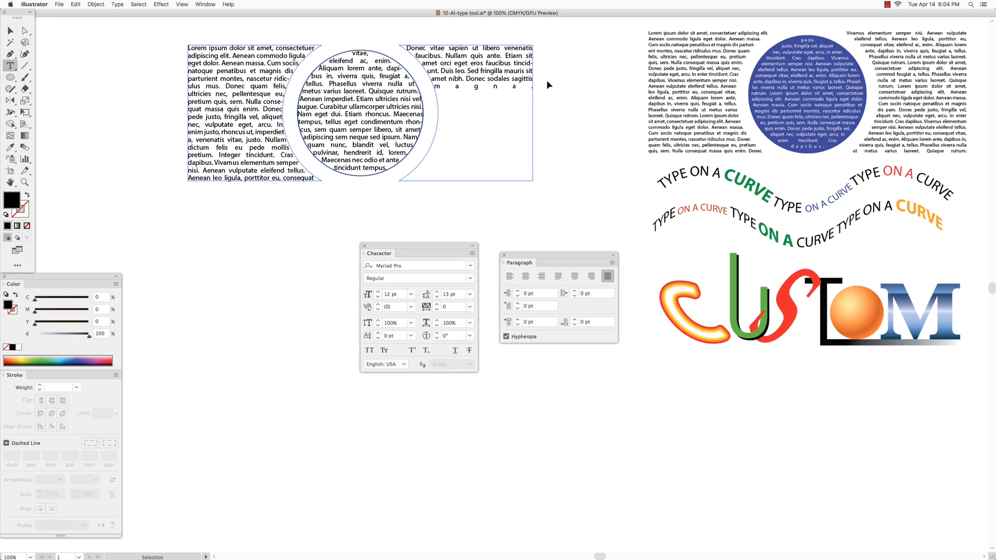
{"action": "left_click", "coordinate": [75, 4]}
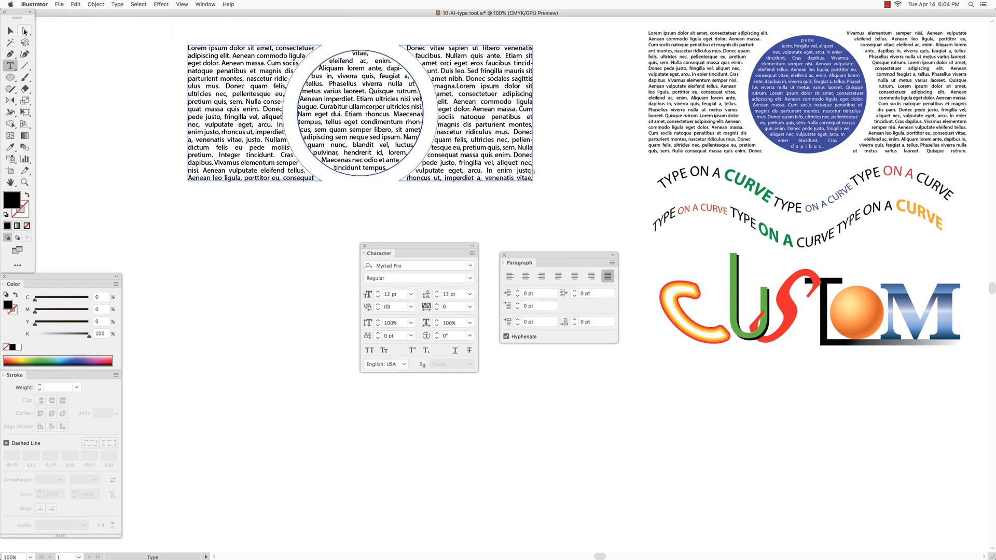
{"action": "left_click", "coordinate": [10, 42]}
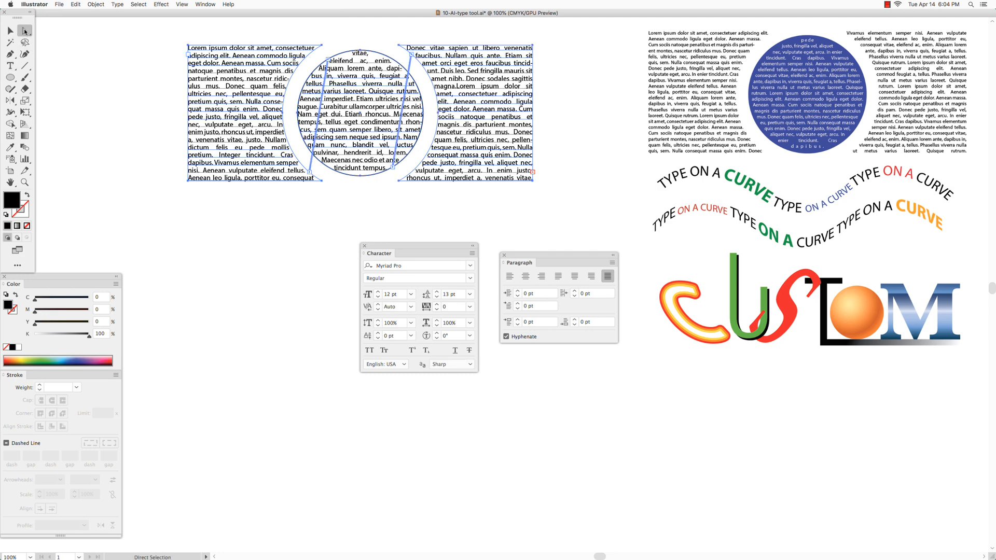
{"action": "mouse_move", "coordinate": [146, 68]}
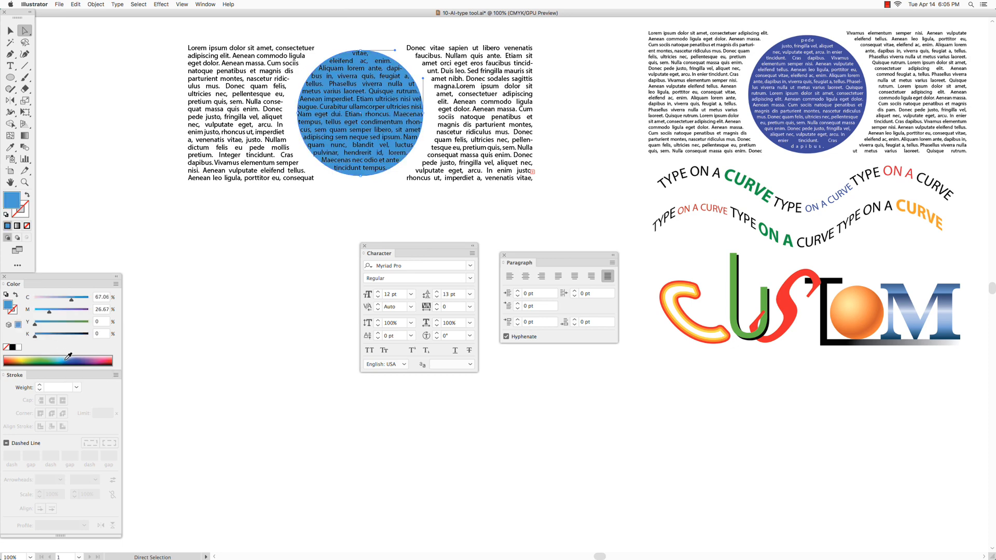
Step: Fill the middle circle with solid blue behind its threaded text
{"action": "left_click", "coordinate": [68, 356]}
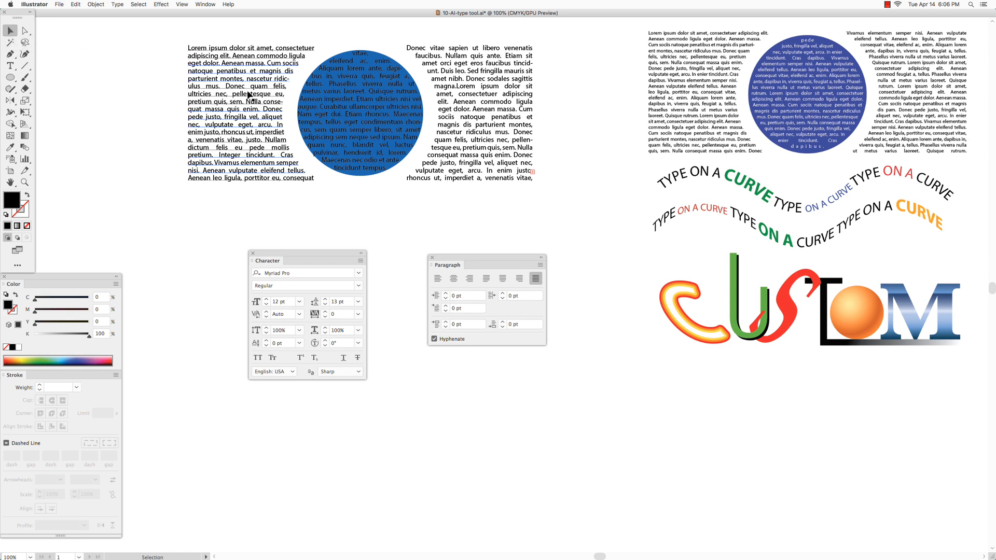
{"action": "left_click", "coordinate": [248, 114]}
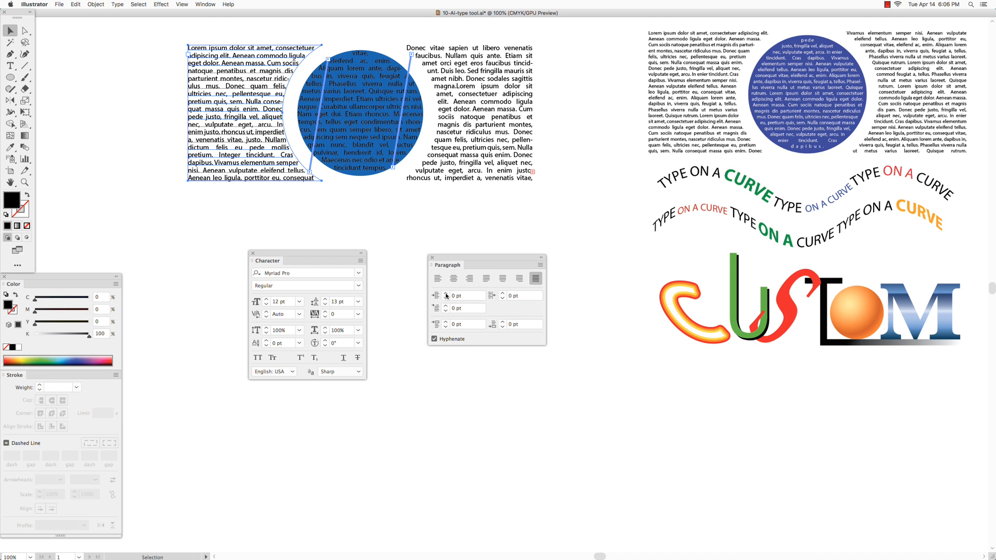
{"action": "mouse_move", "coordinate": [436, 298]}
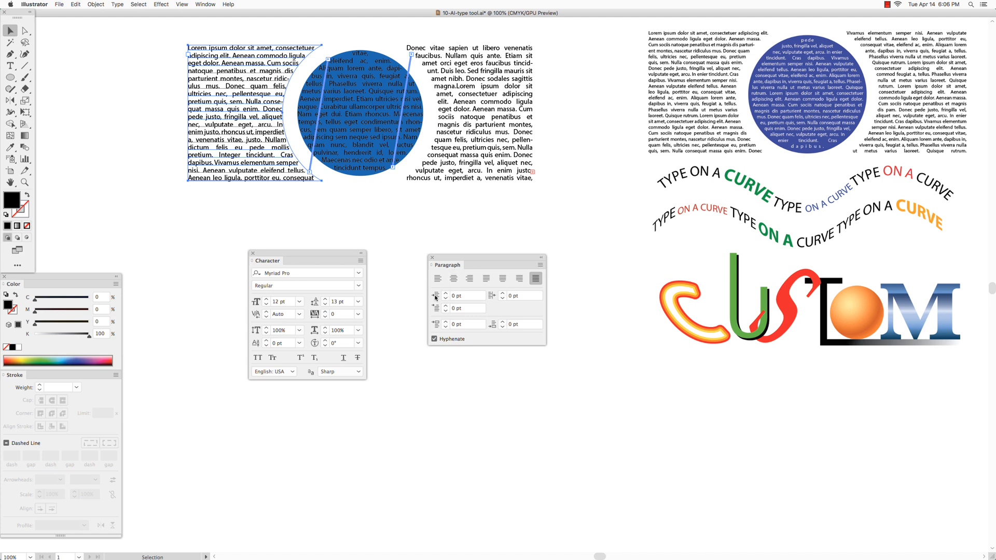
Step: Inset the threaded text 5 pt on left and right, and colour the circle's text white
{"action": "left_click", "coordinate": [437, 294]}
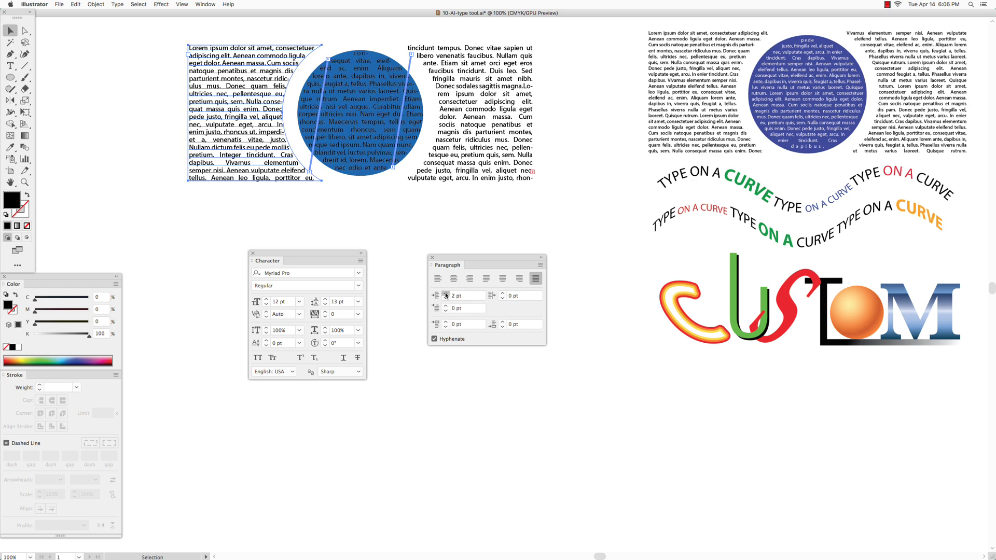
{"action": "left_click", "coordinate": [445, 296]}
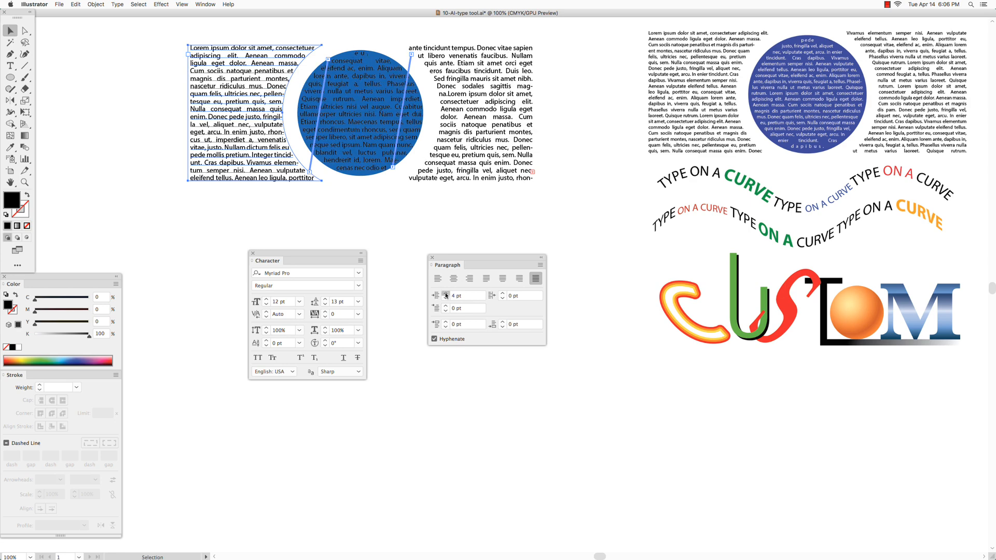
{"action": "left_click", "coordinate": [438, 295]}
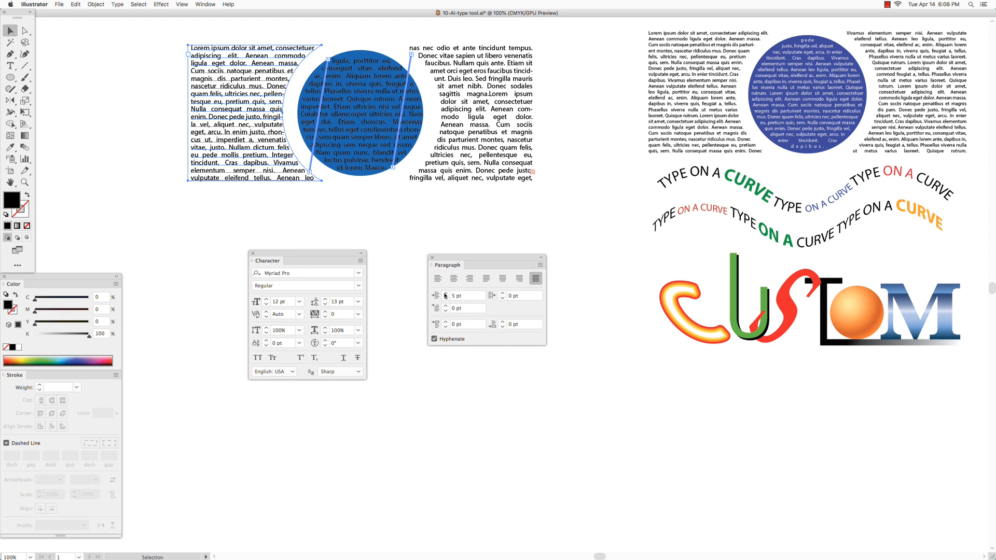
{"action": "mouse_move", "coordinate": [494, 296]}
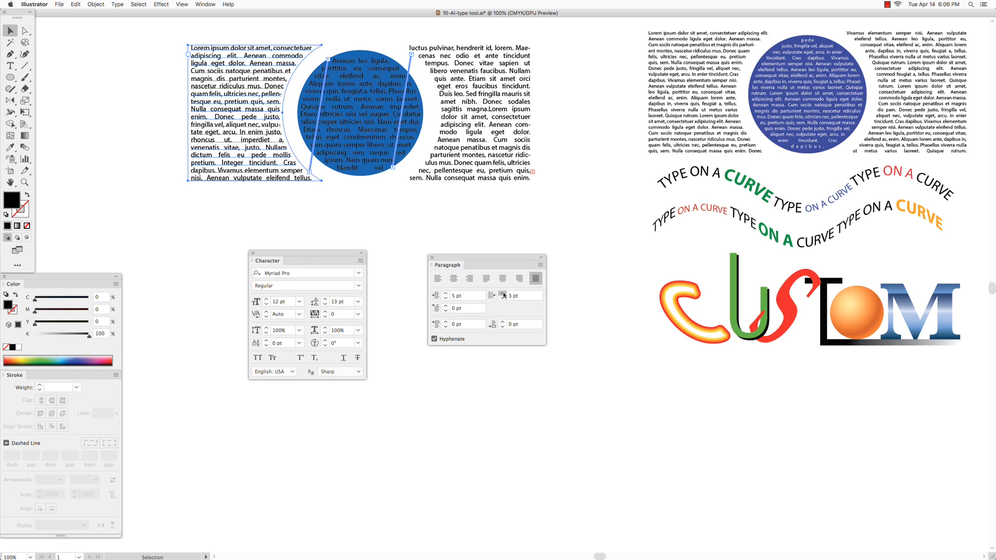
{"action": "left_click", "coordinate": [501, 293]}
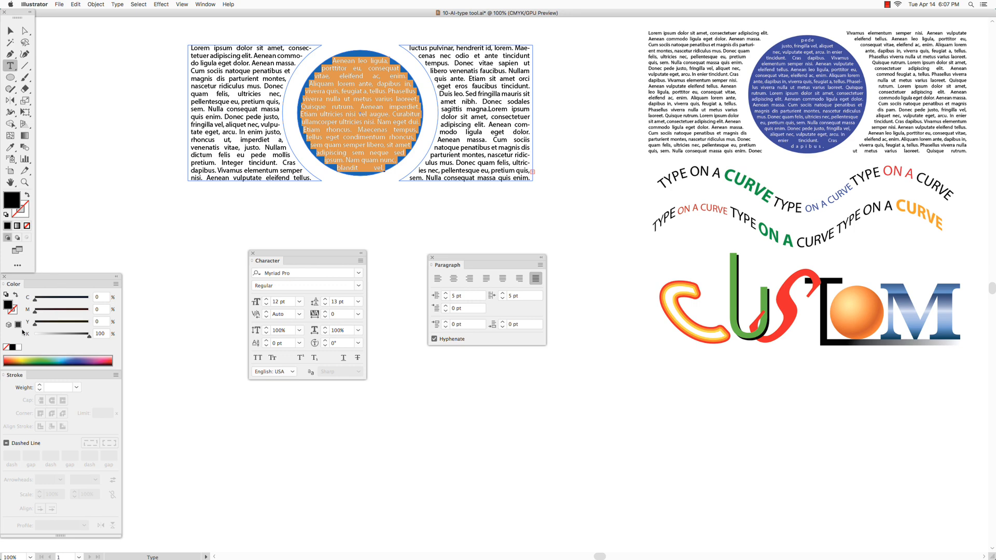
{"action": "left_click", "coordinate": [25, 30]}
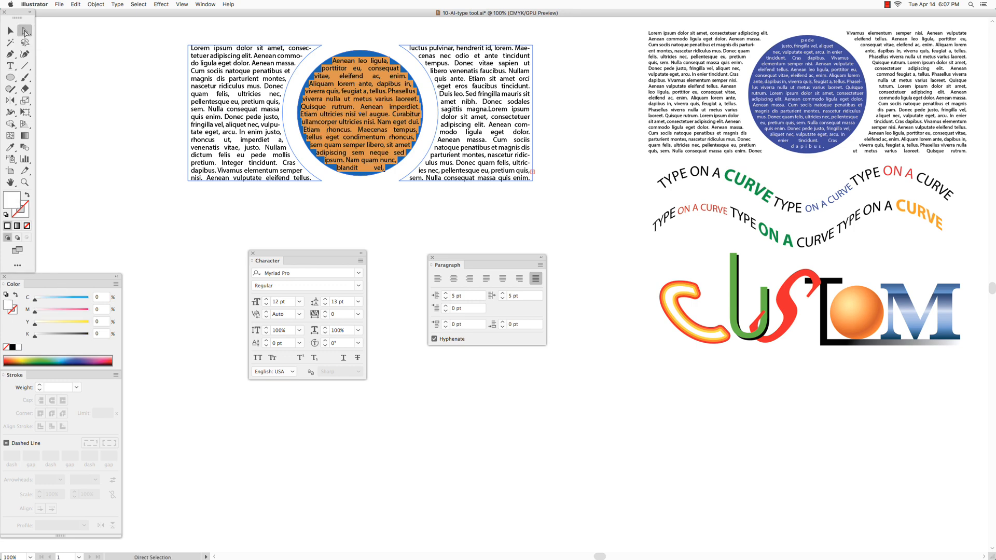